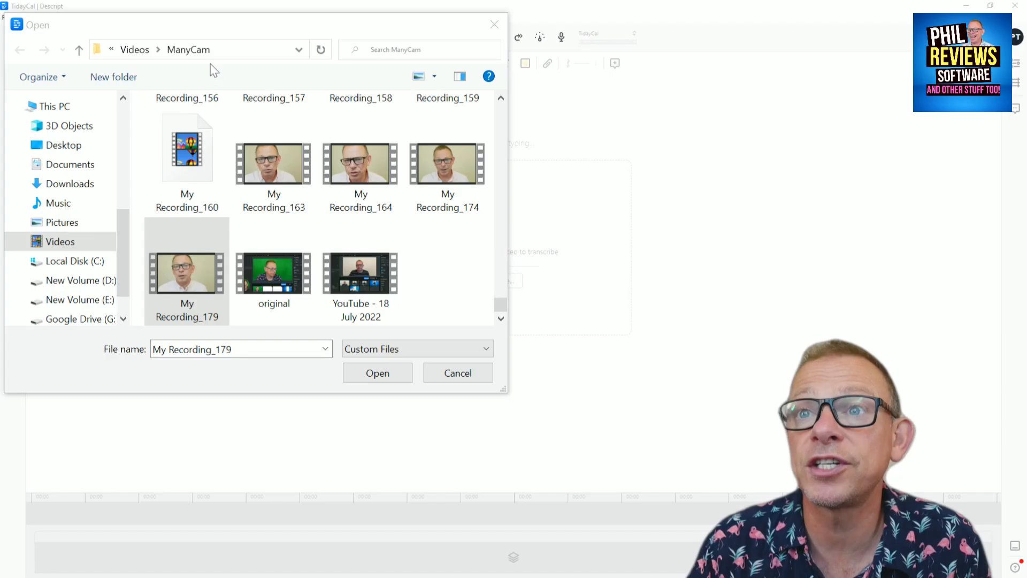
Import the My Recording_179 video from Videos > ManyCam into the TidayCal project.
{"action": "left_click", "coordinate": [186, 275]}
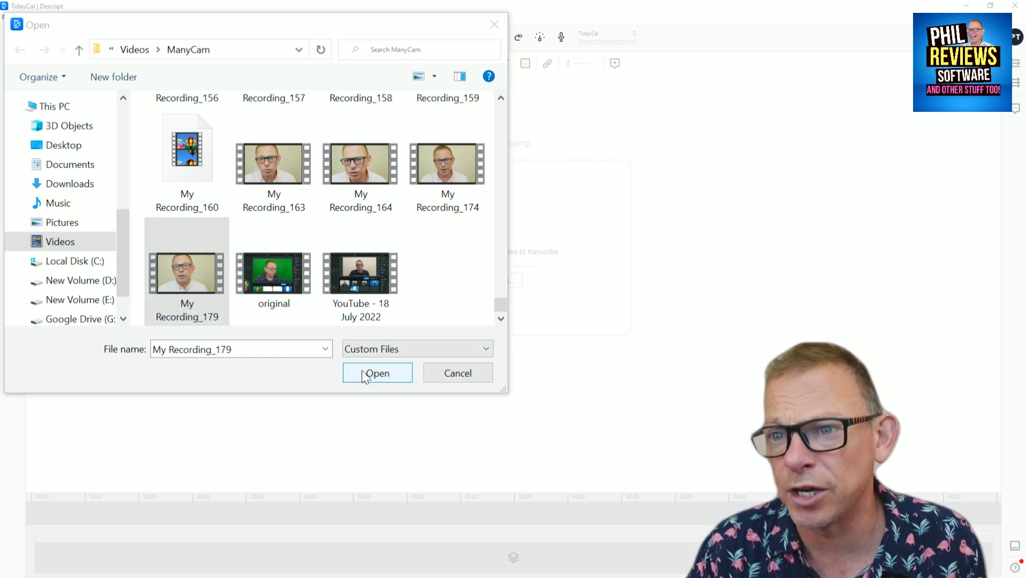
{"action": "left_click", "coordinate": [375, 372]}
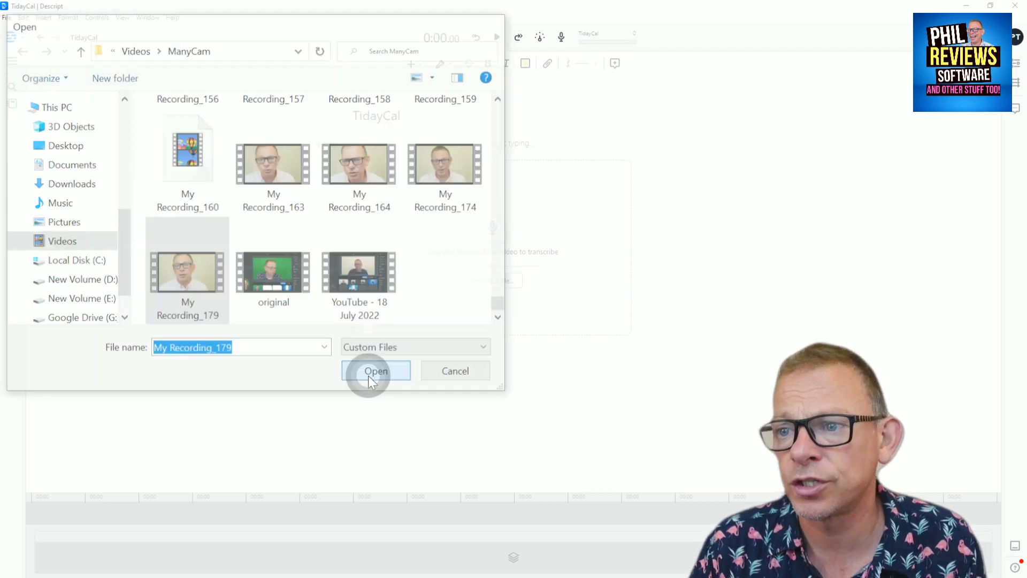
Confirm adding My Recording_179.mp4 and let Descript transcribe it into the document.
{"action": "left_click", "coordinate": [376, 371]}
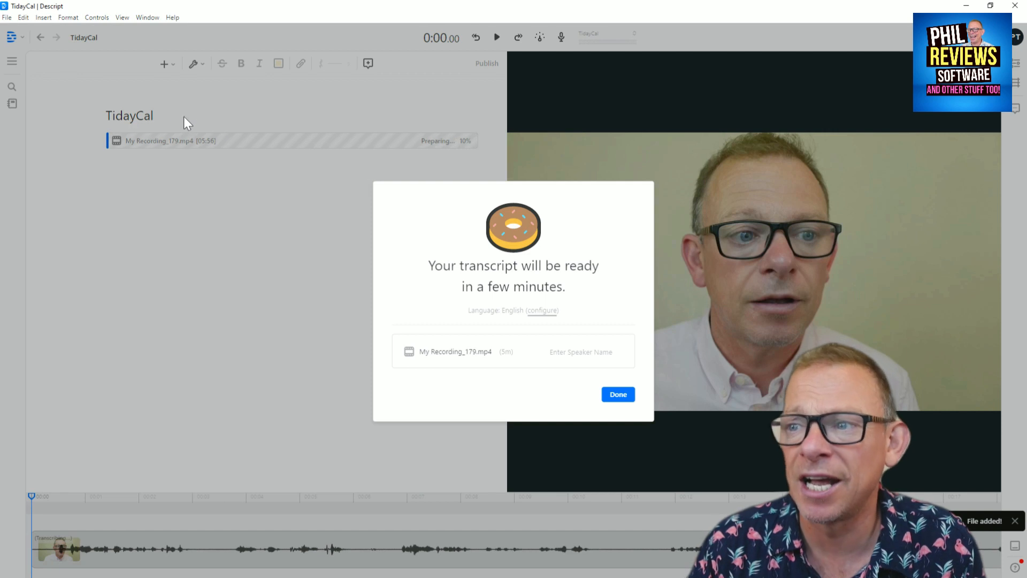
{"action": "mouse_move", "coordinate": [237, 211]}
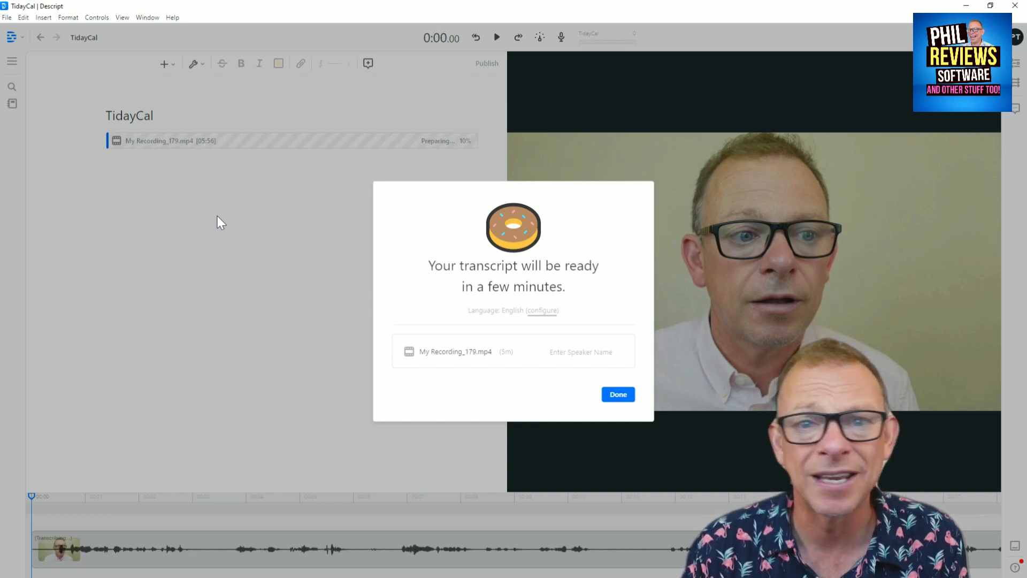
{"action": "mouse_move", "coordinate": [216, 228]}
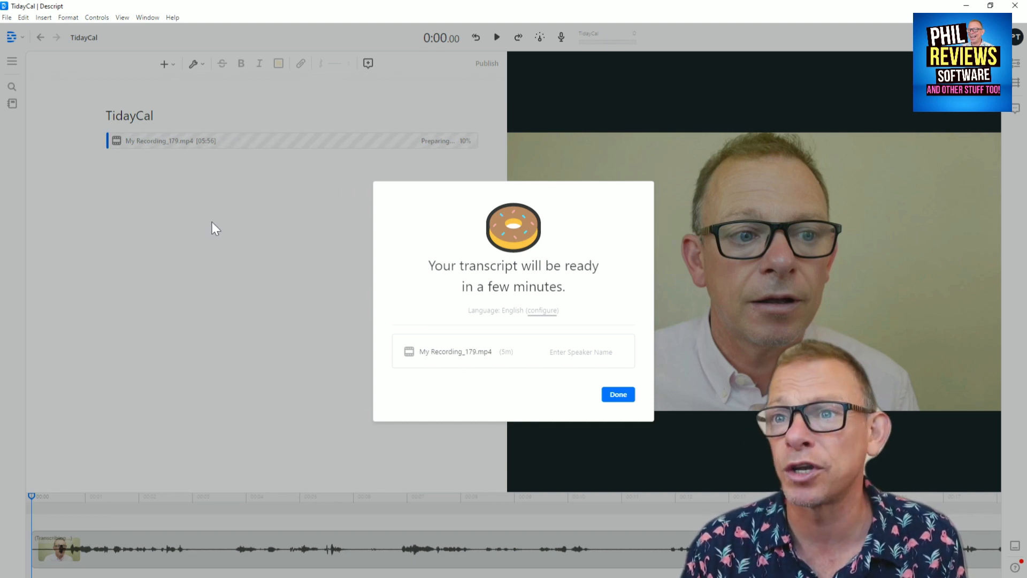
{"action": "mouse_move", "coordinate": [208, 231]}
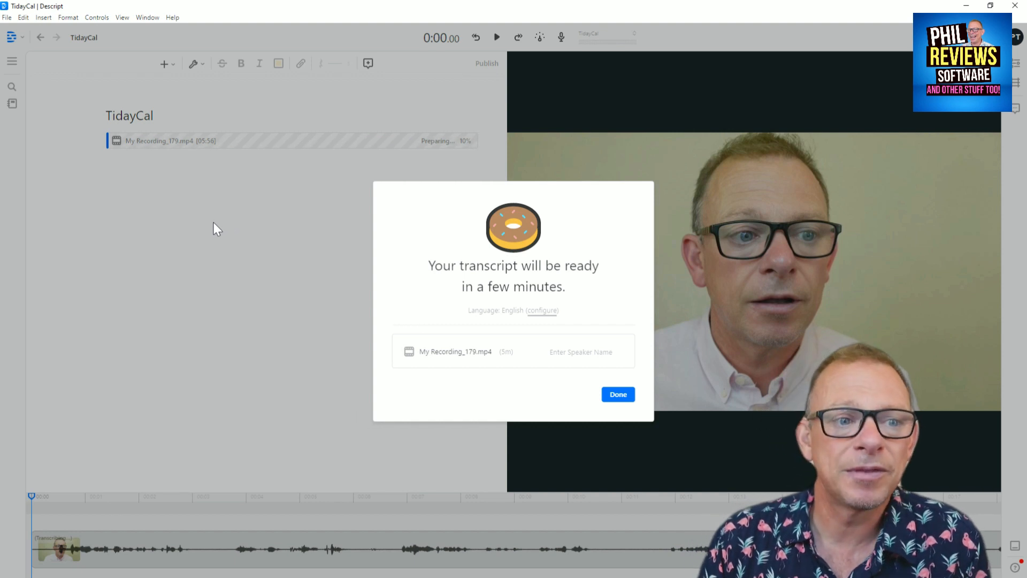
{"action": "mouse_move", "coordinate": [209, 237]}
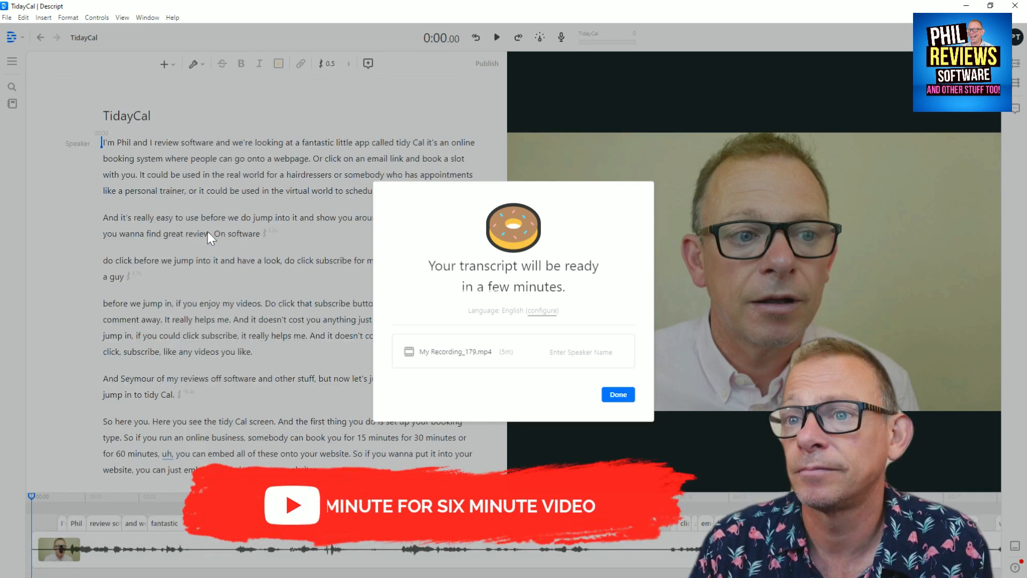
{"action": "mouse_move", "coordinate": [213, 245]}
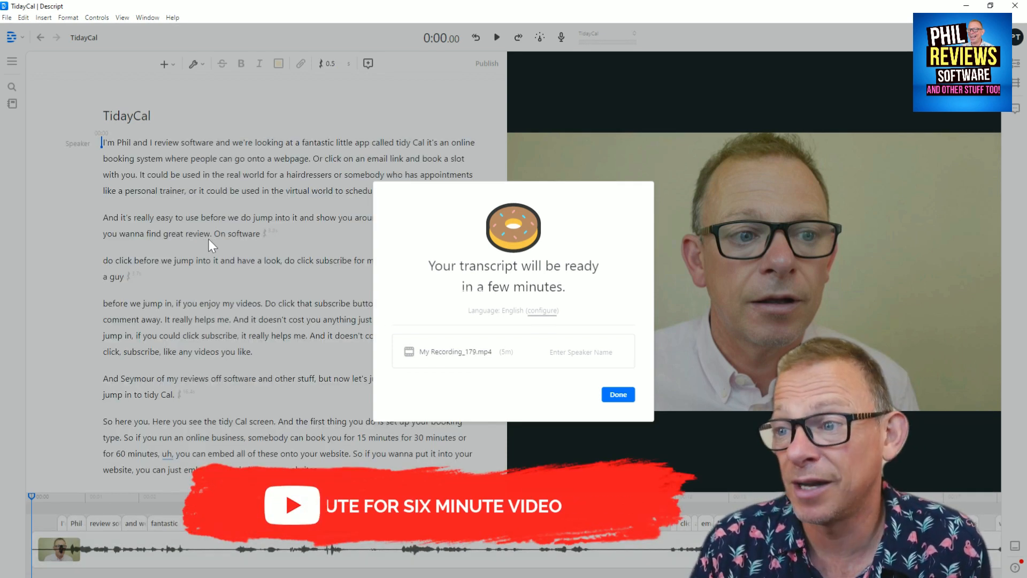
Dismiss the transcript-ready notice and play the opening to check it against the text.
{"action": "left_click", "coordinate": [616, 394]}
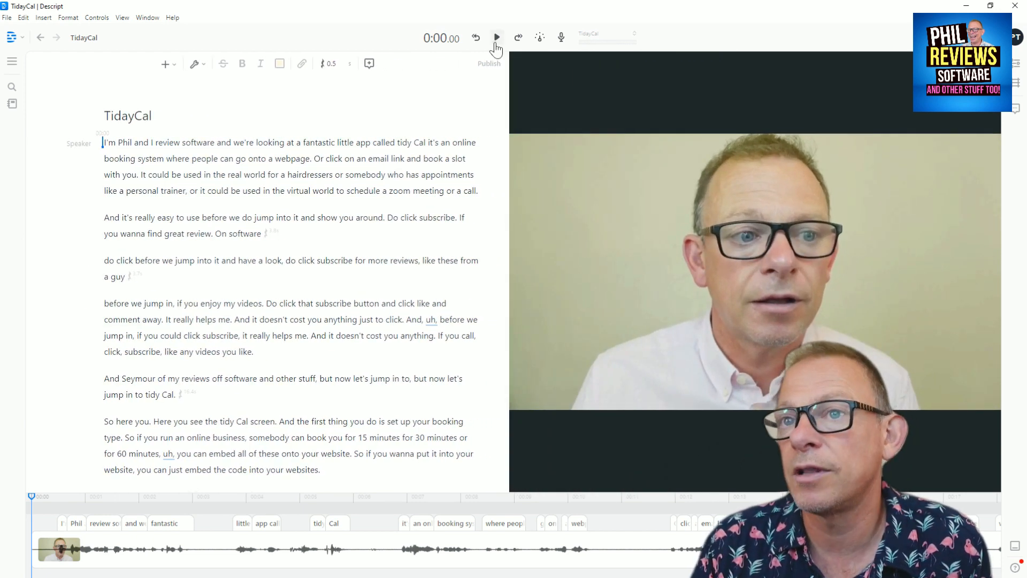
{"action": "mouse_move", "coordinate": [496, 38]}
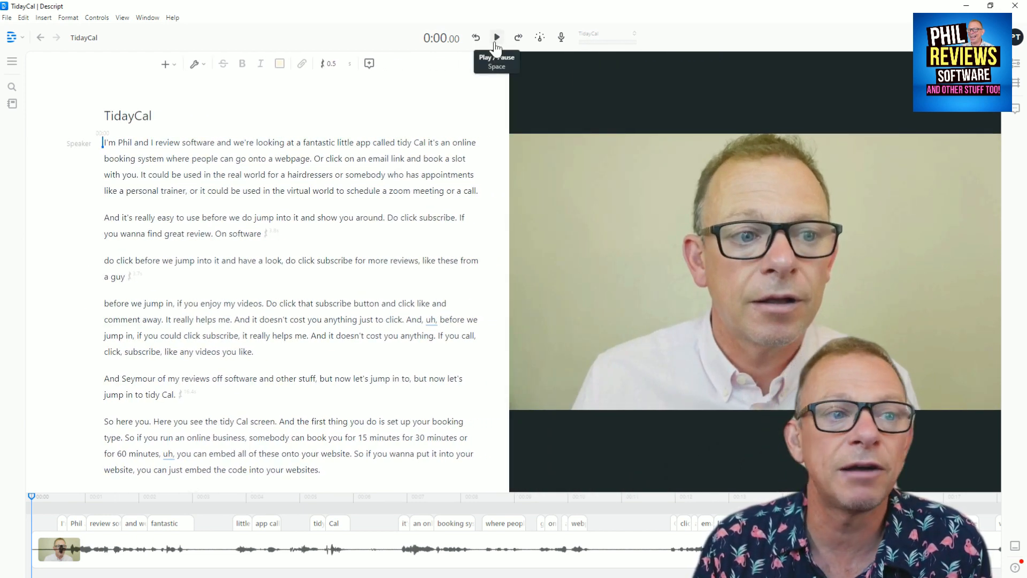
{"action": "left_click", "coordinate": [496, 38]}
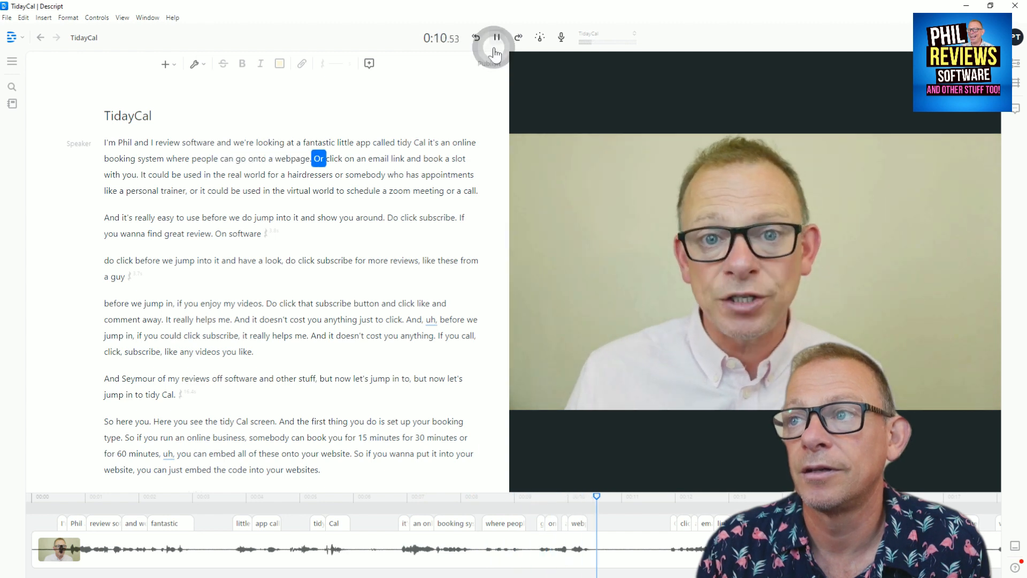
{"action": "left_click", "coordinate": [495, 37]}
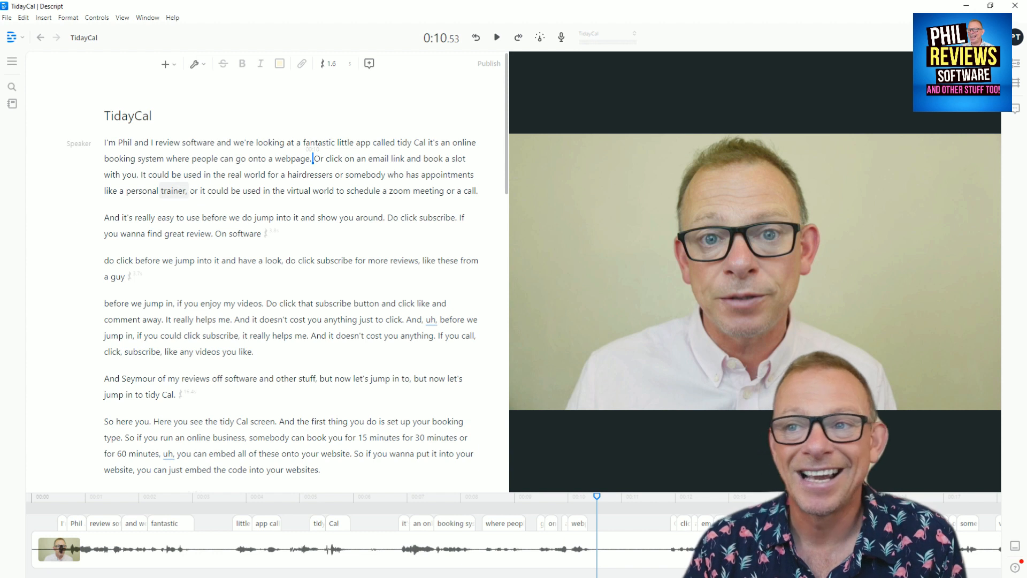
{"action": "left_click", "coordinate": [496, 38]}
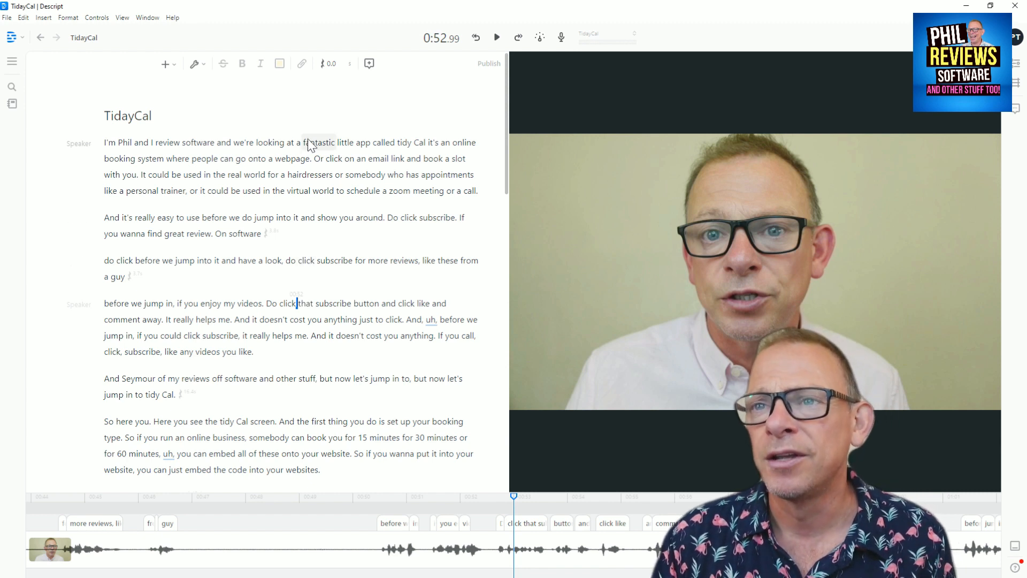
{"action": "left_click", "coordinate": [194, 63]}
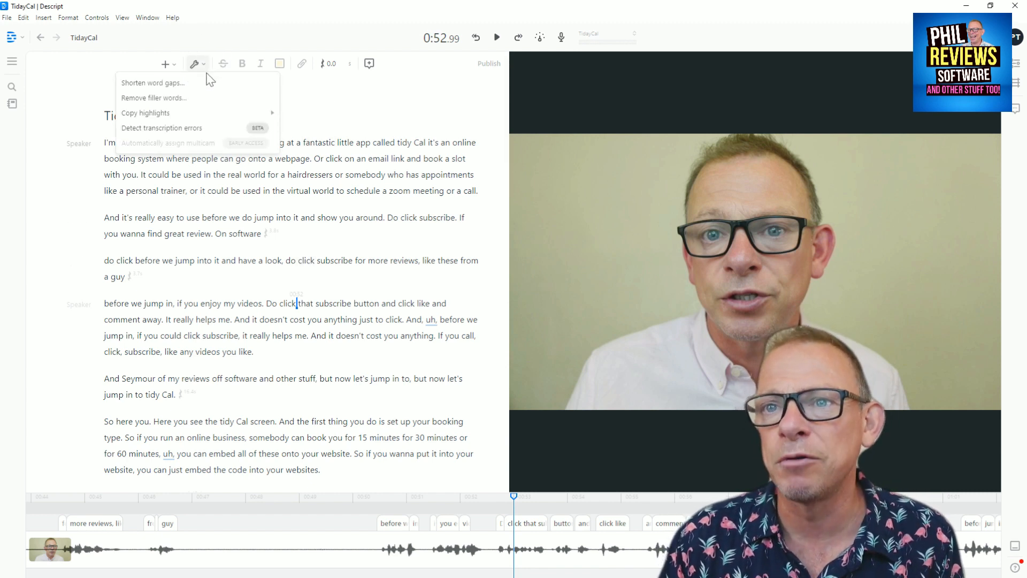
{"action": "mouse_move", "coordinate": [173, 127]}
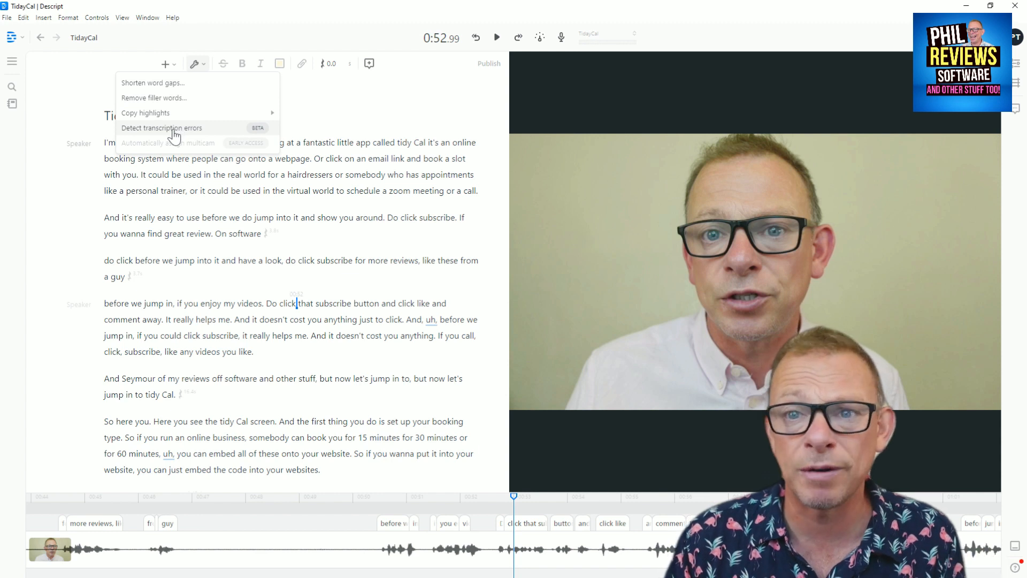
{"action": "mouse_move", "coordinate": [172, 136]}
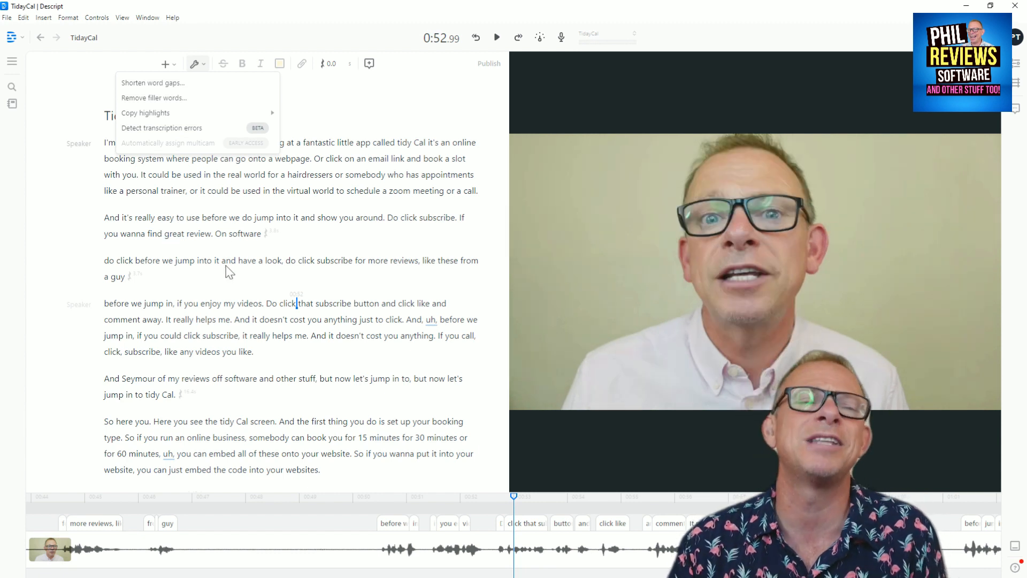
{"action": "mouse_move", "coordinate": [380, 129]}
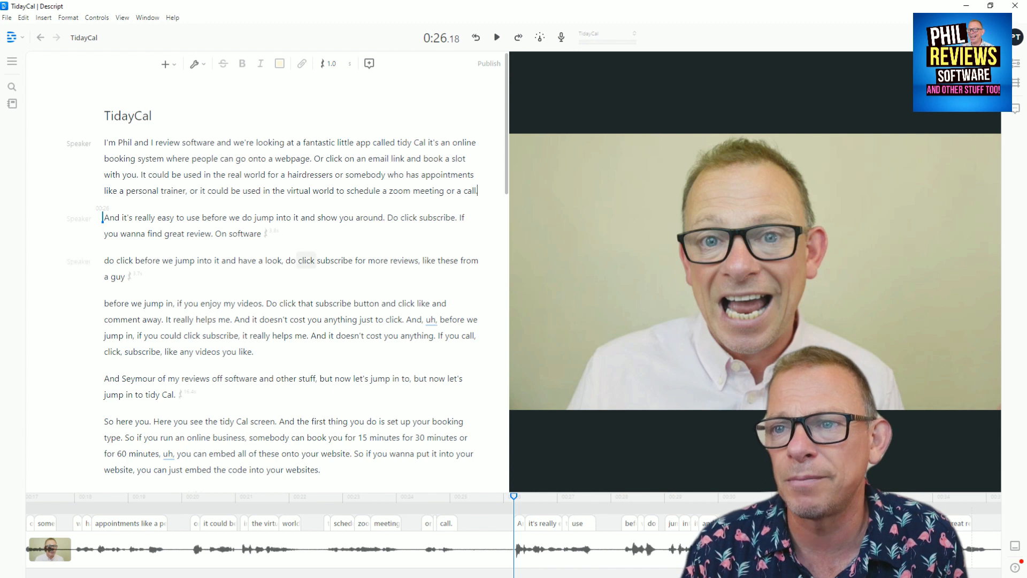
{"action": "mouse_move", "coordinate": [317, 95]}
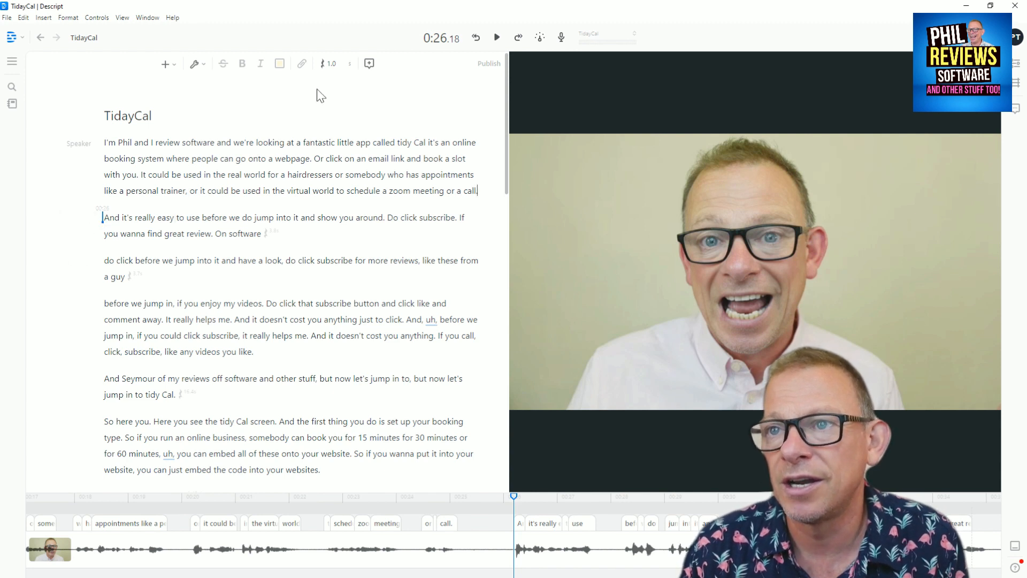
{"action": "mouse_move", "coordinate": [488, 63]}
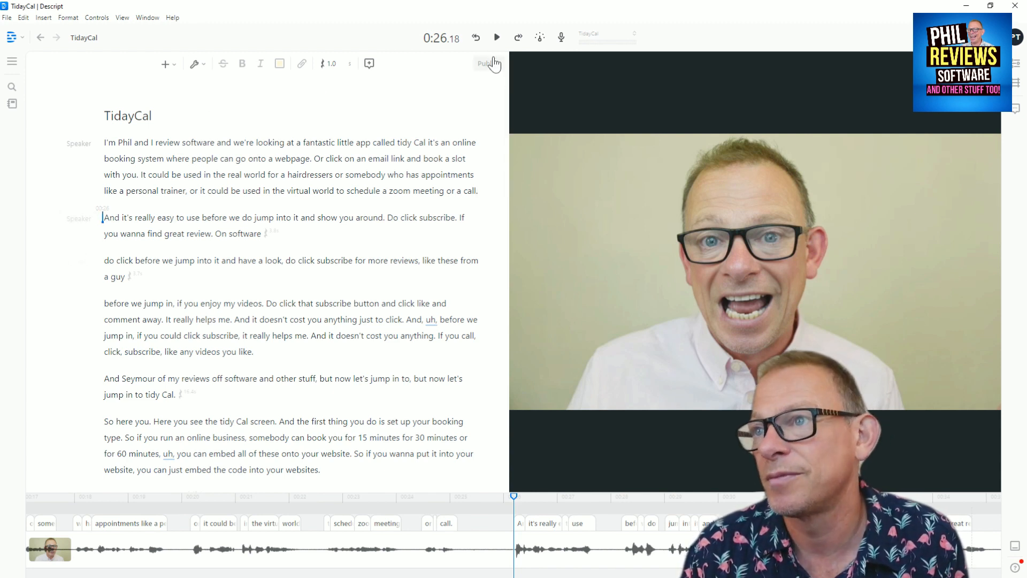
Play through the intro retakes and cut the duplicate subscribe paragraphs.
{"action": "left_click", "coordinate": [496, 38]}
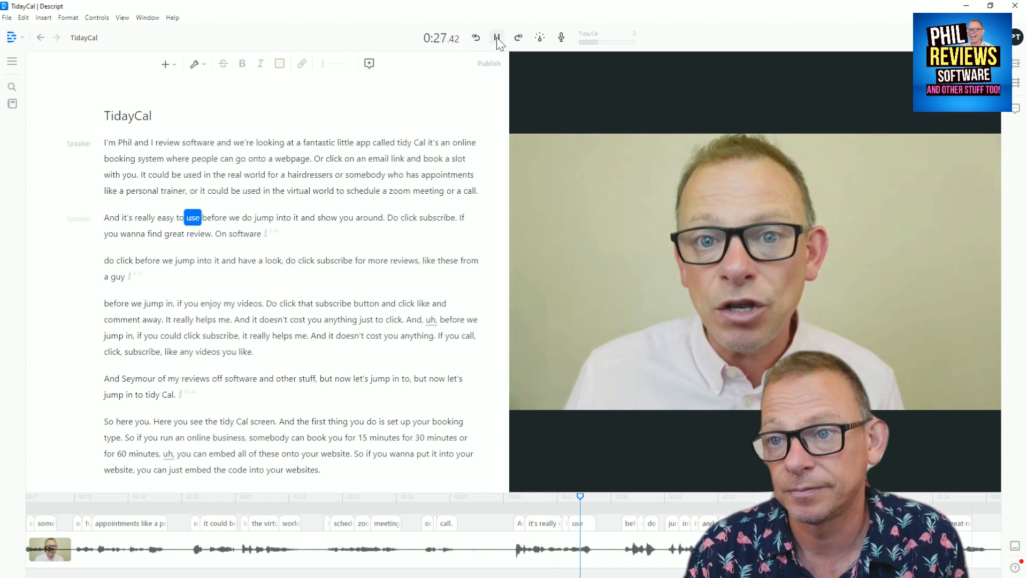
{"action": "left_click", "coordinate": [497, 37]}
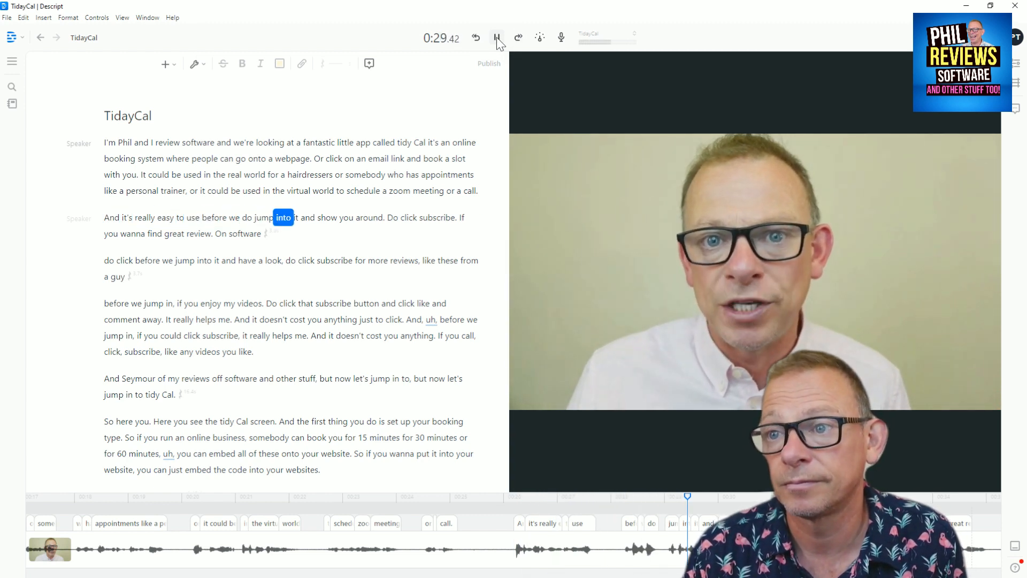
{"action": "left_click", "coordinate": [498, 37]}
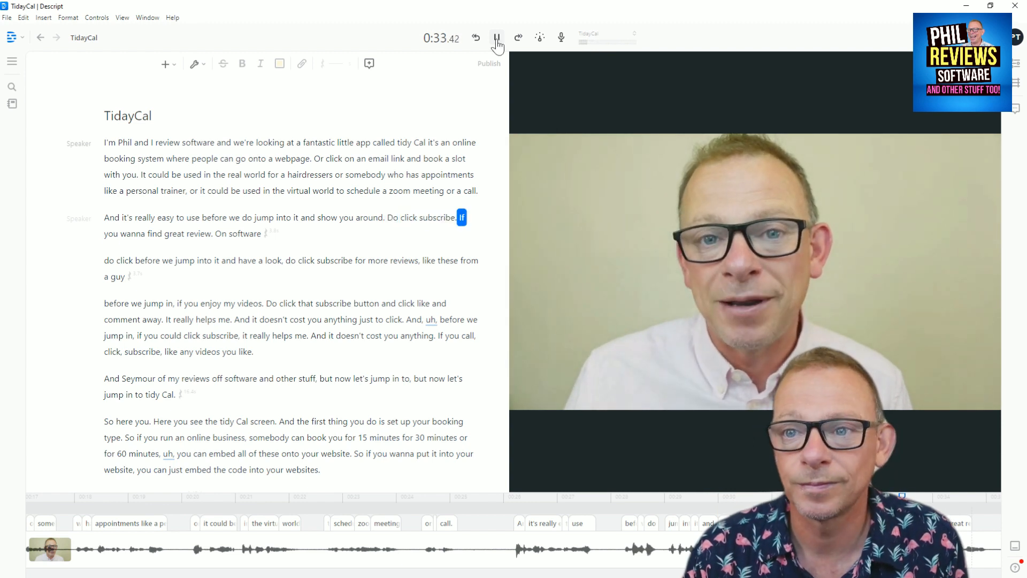
{"action": "left_click", "coordinate": [497, 37]}
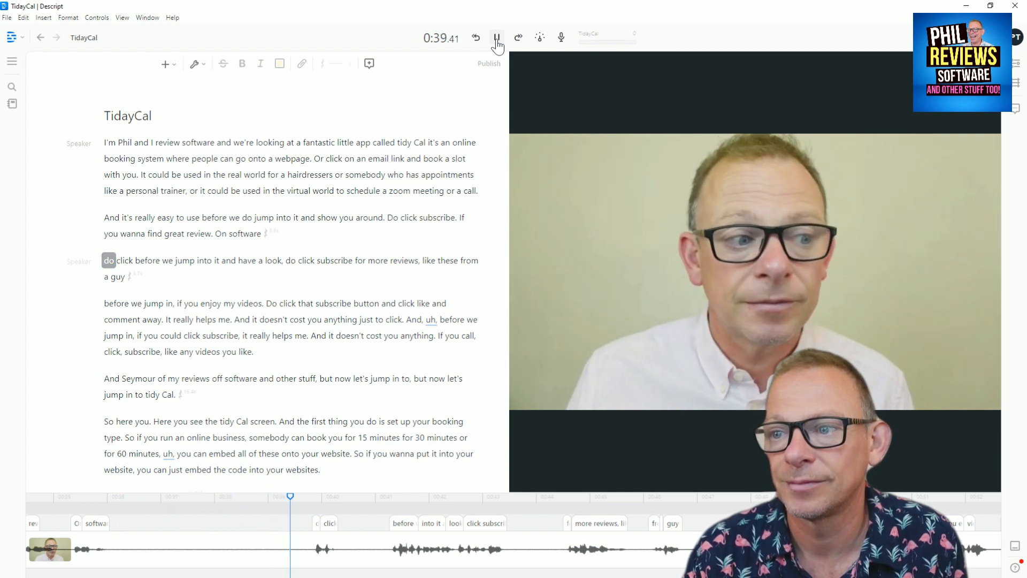
{"action": "left_click", "coordinate": [498, 37]}
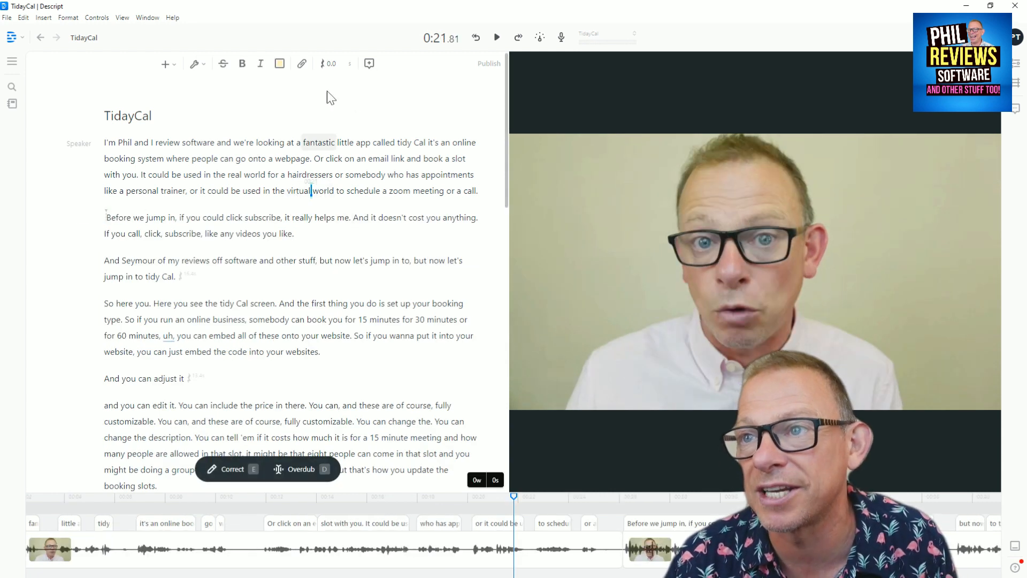
Review the edited intro and delete the doubled "but now let's jump in to" phrase.
{"action": "left_click", "coordinate": [497, 37]}
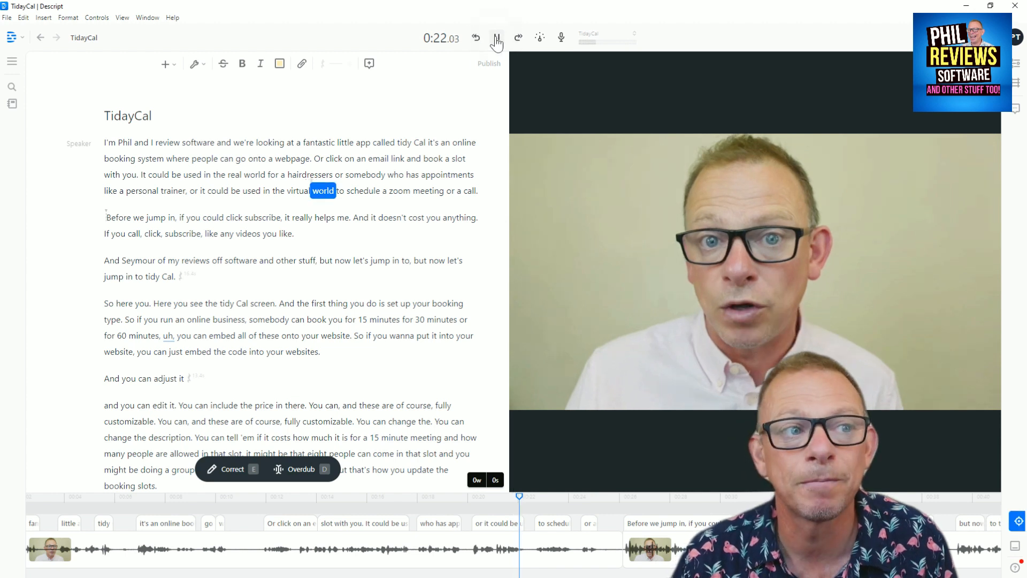
{"action": "left_click", "coordinate": [496, 38]}
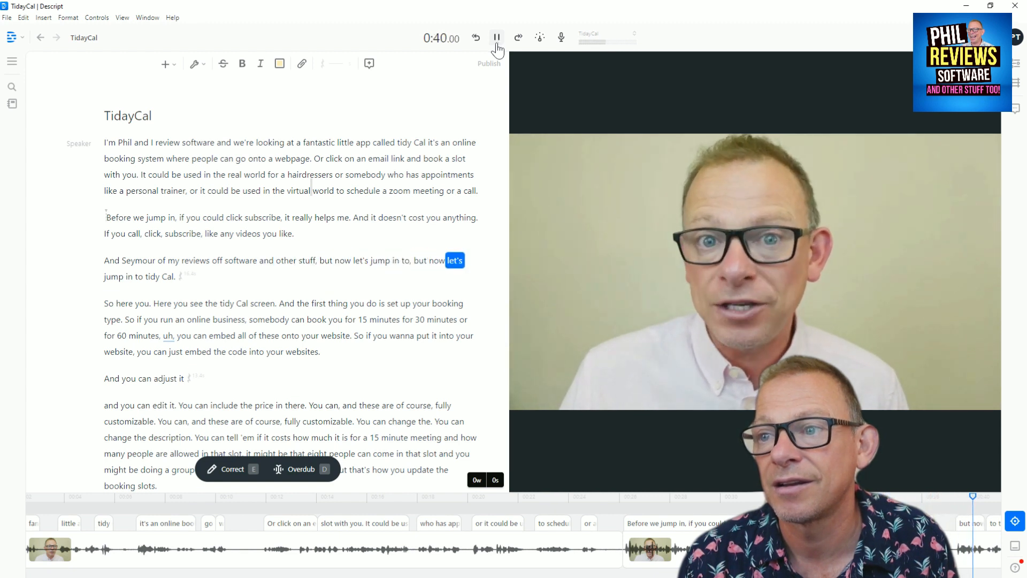
{"action": "left_click", "coordinate": [496, 38]}
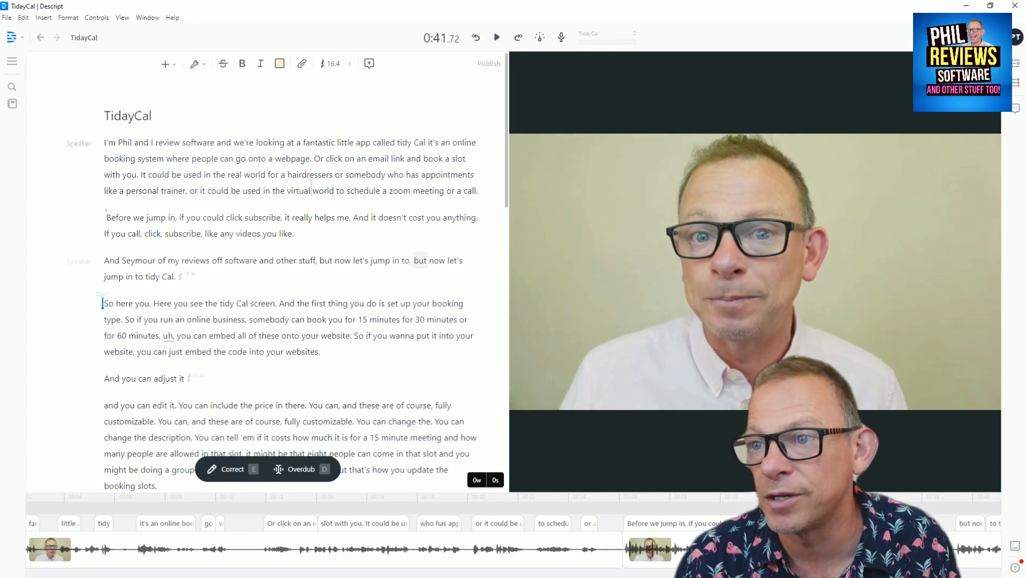
{"action": "left_click", "coordinate": [496, 37]}
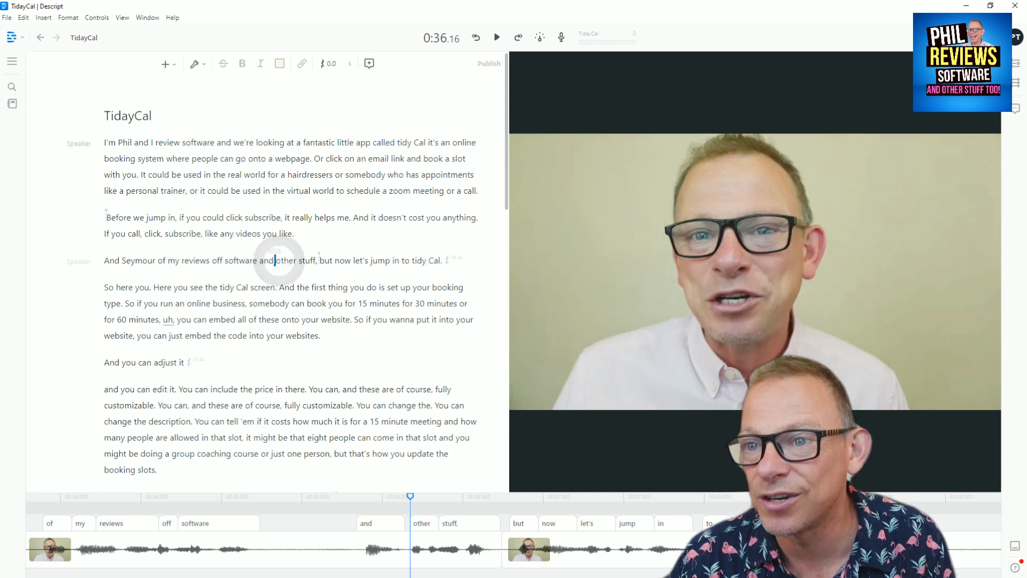
Check the corrected intro, then locate and cut the false start "So here you.".
{"action": "left_click", "coordinate": [497, 38]}
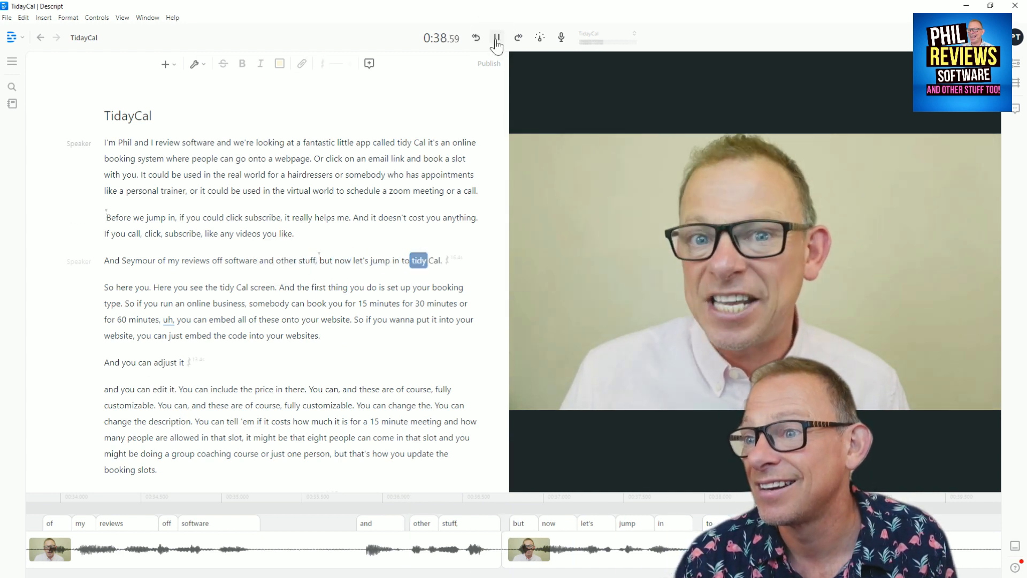
{"action": "left_click", "coordinate": [498, 37]}
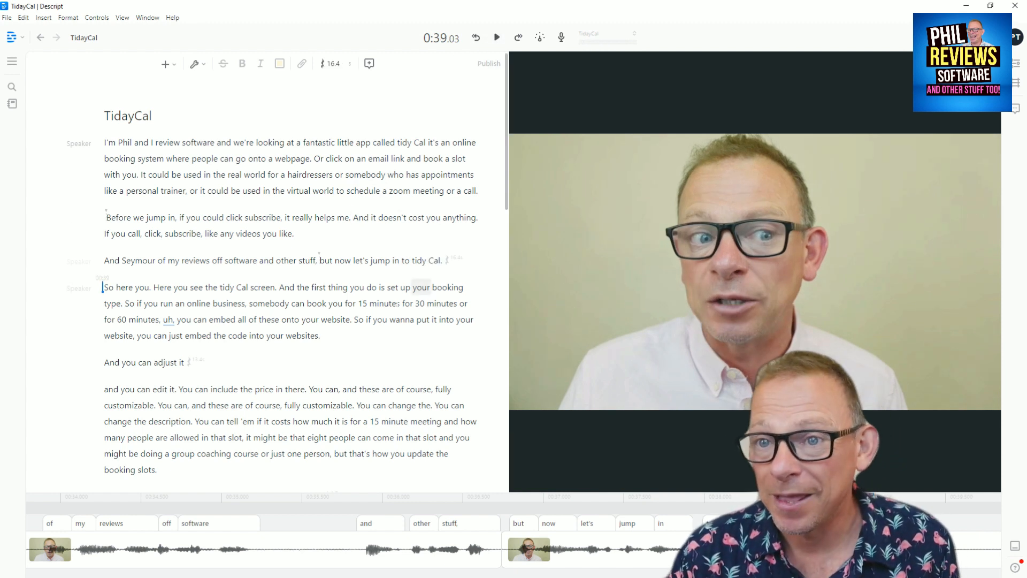
{"action": "double_click", "coordinate": [121, 260]}
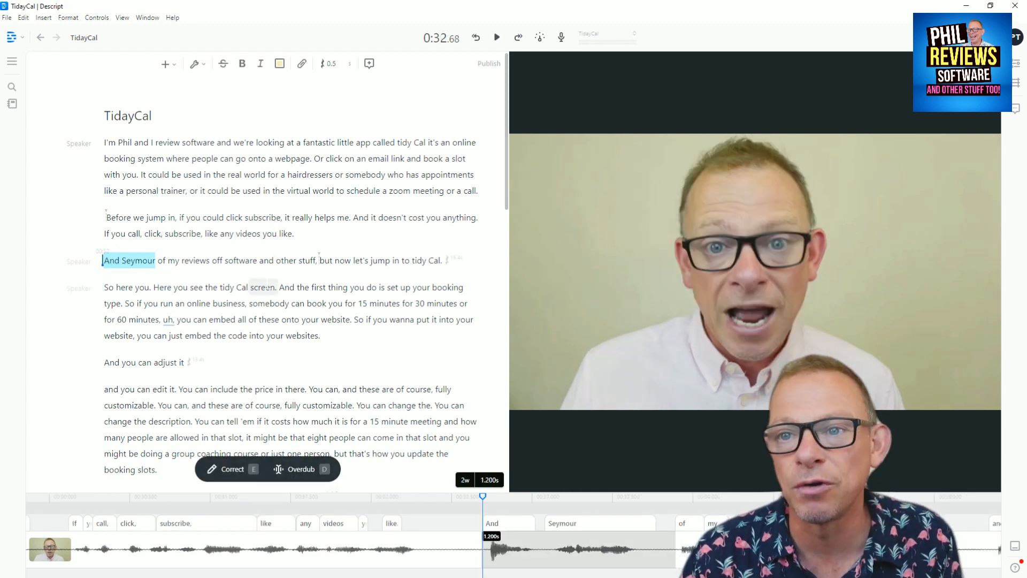
{"action": "left_click", "coordinate": [497, 38]}
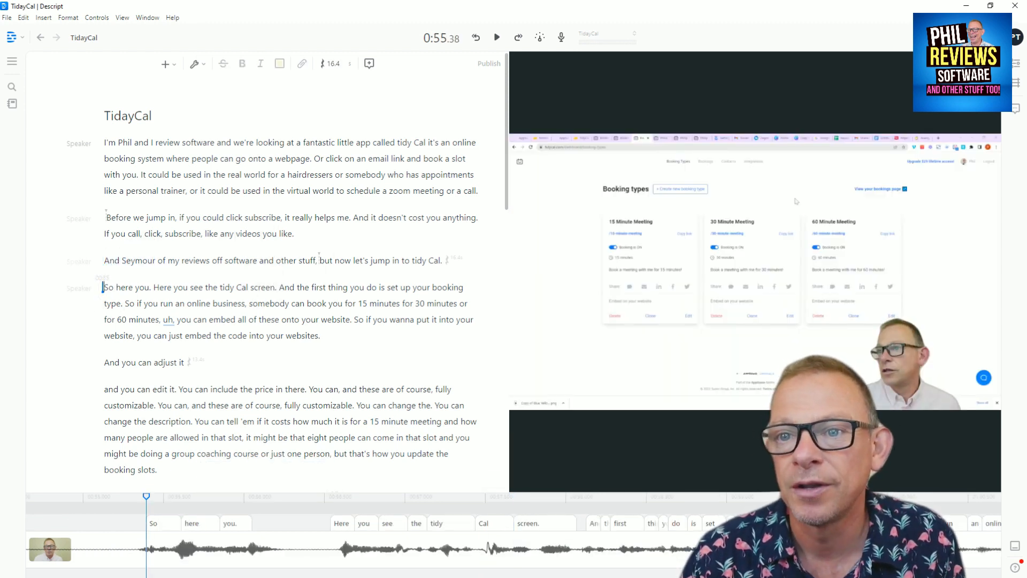
{"action": "mouse_move", "coordinate": [497, 37]}
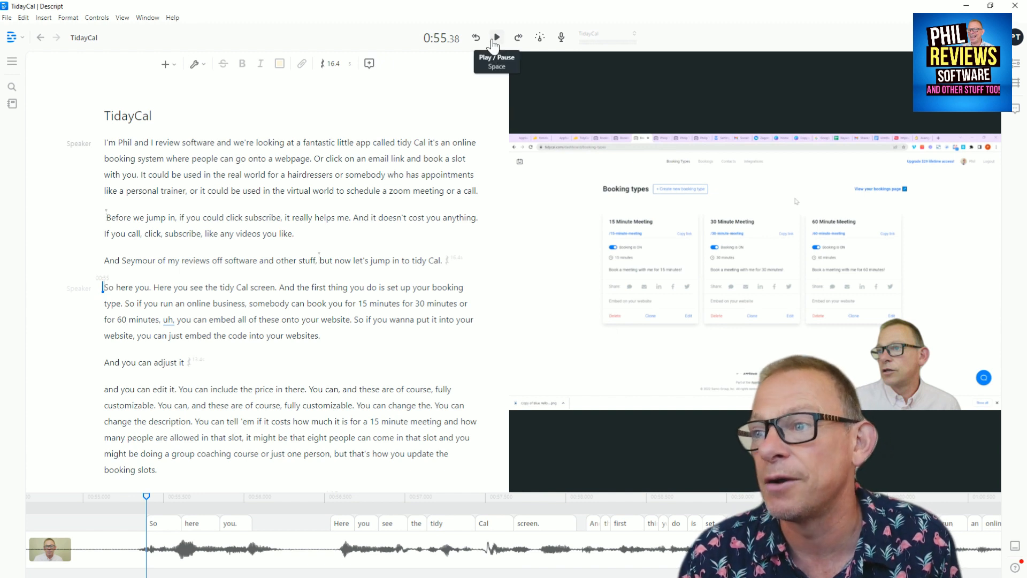
{"action": "left_click", "coordinate": [495, 38]}
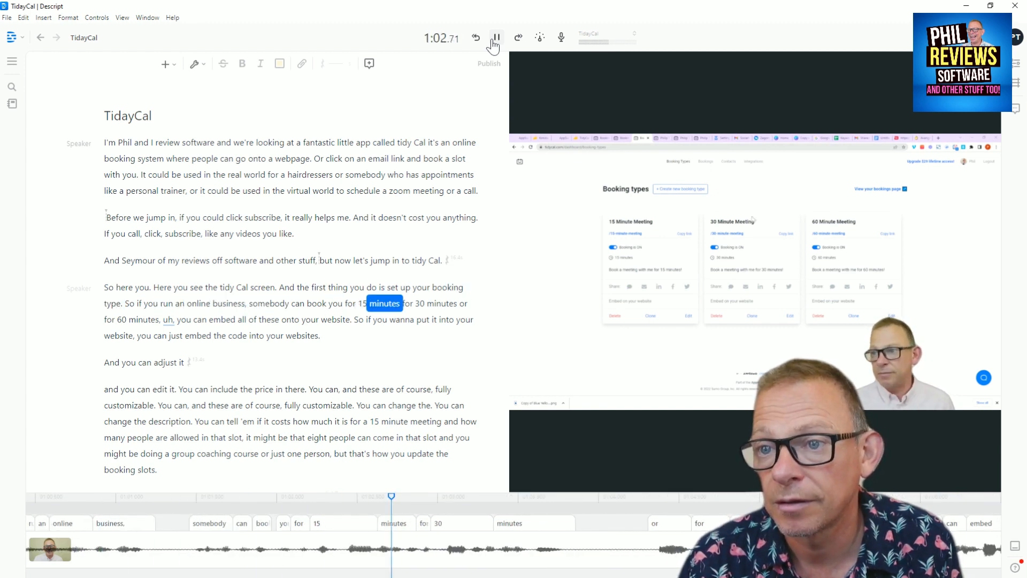
{"action": "left_click", "coordinate": [496, 38]}
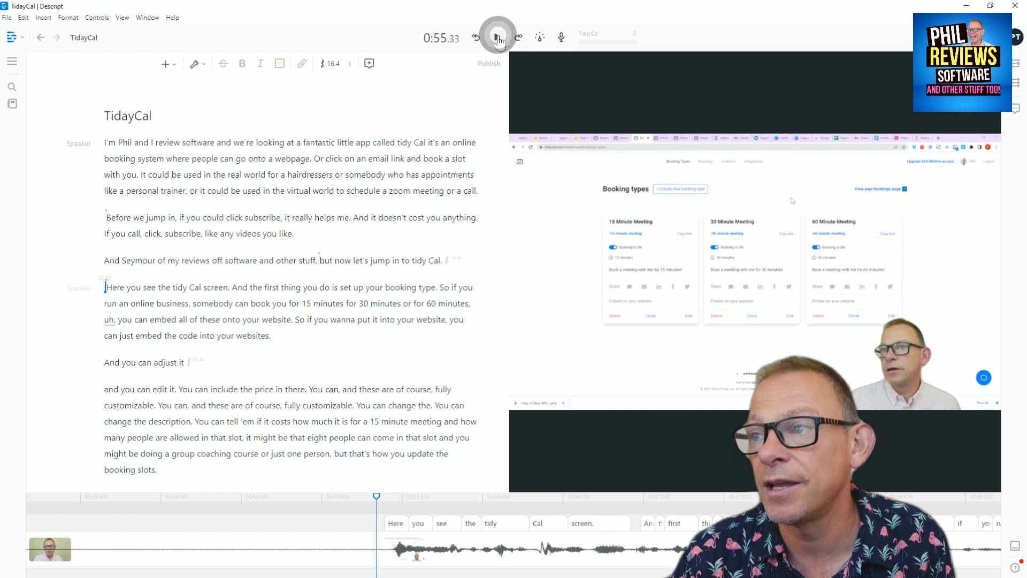
Replay the booking paragraph to confirm it opens "Here you see the tidy Cal screen.".
{"action": "left_click", "coordinate": [498, 38]}
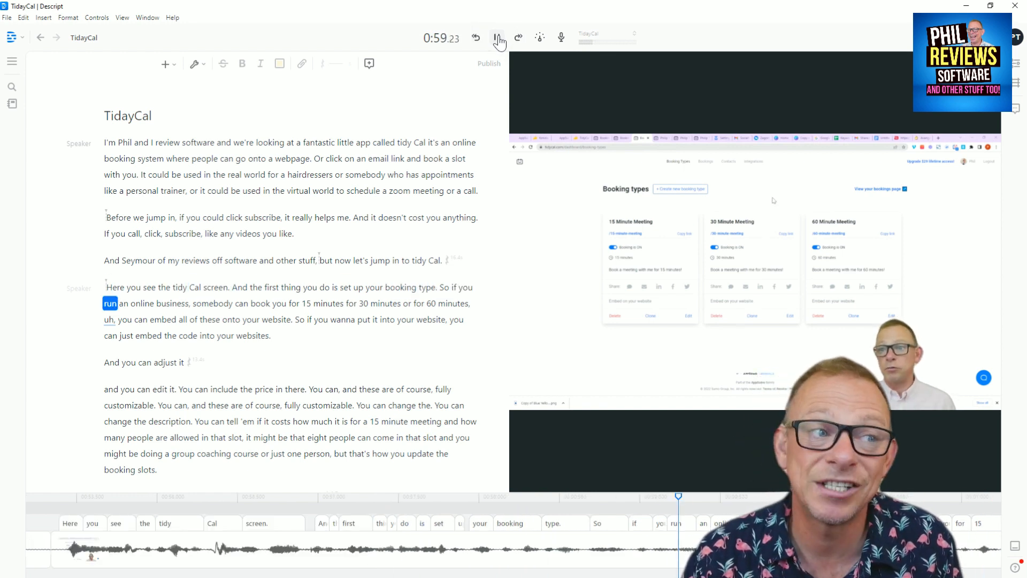
{"action": "left_click", "coordinate": [496, 38]}
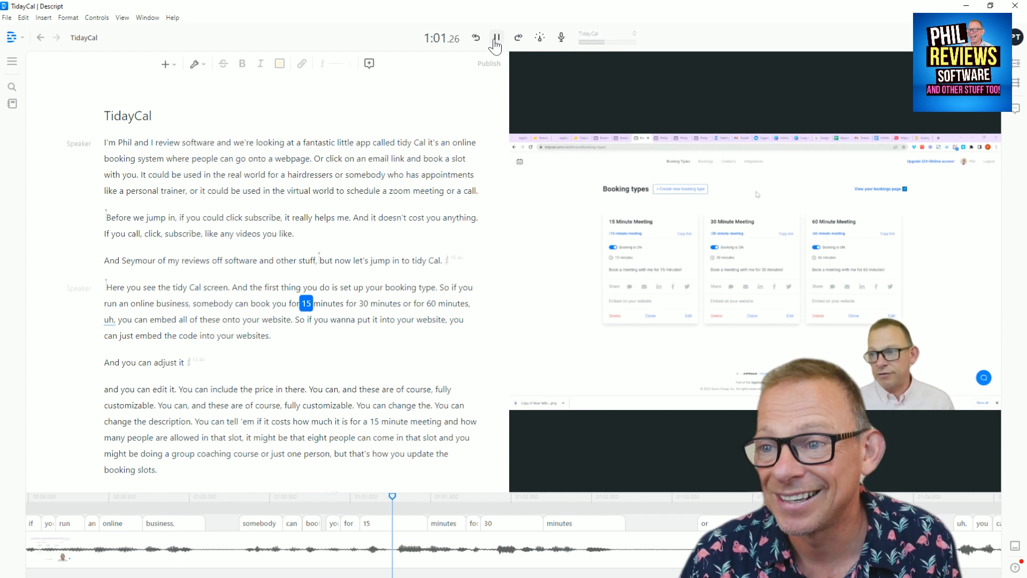
{"action": "left_click", "coordinate": [497, 37]}
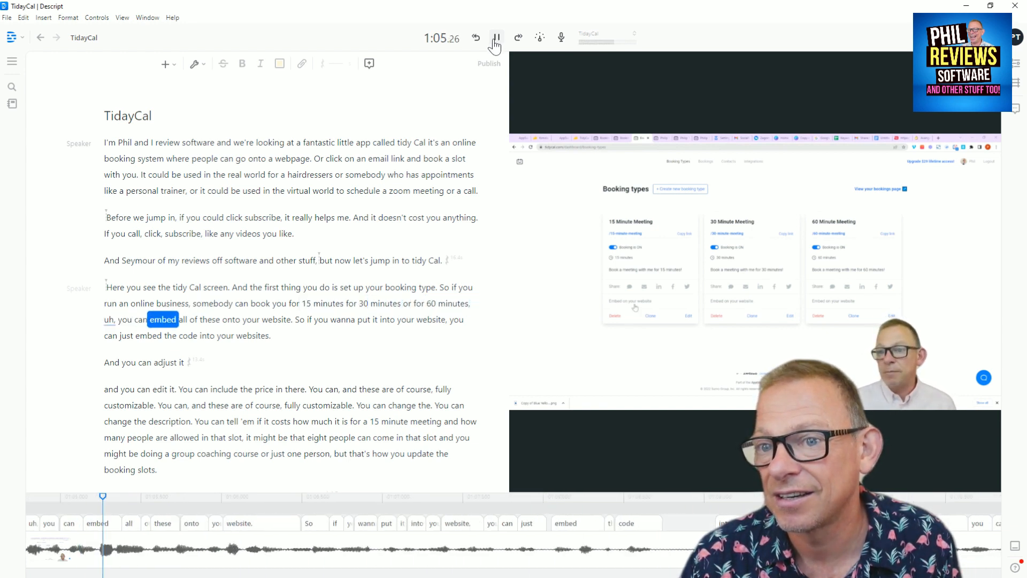
{"action": "left_click", "coordinate": [497, 37]}
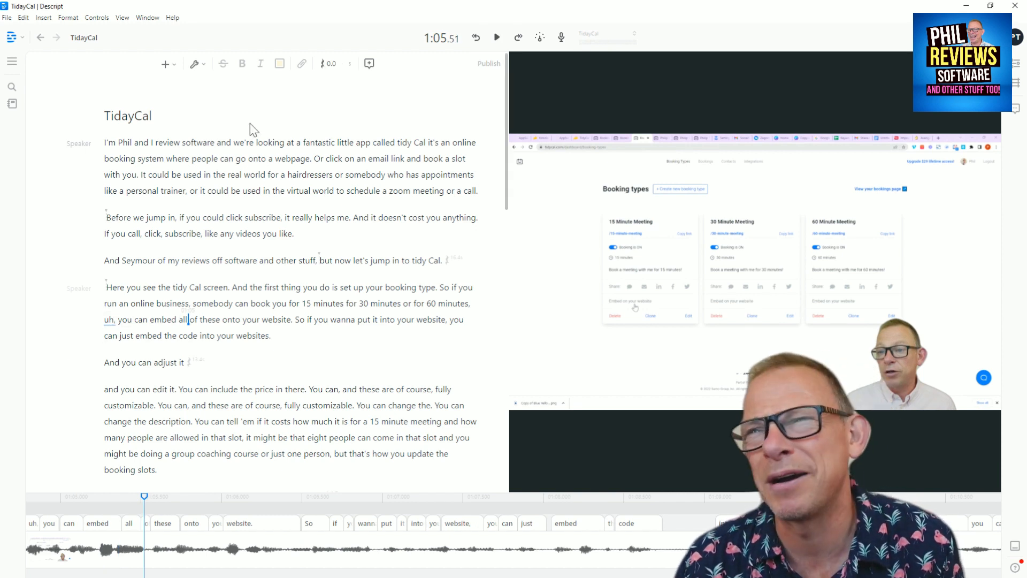
{"action": "mouse_move", "coordinate": [305, 10]}
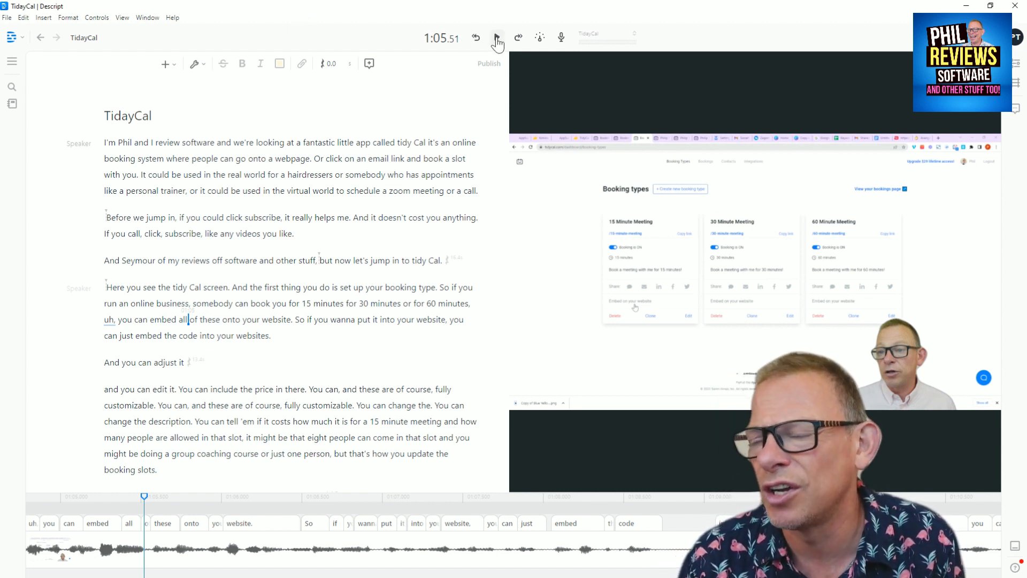
{"action": "left_click", "coordinate": [496, 37]}
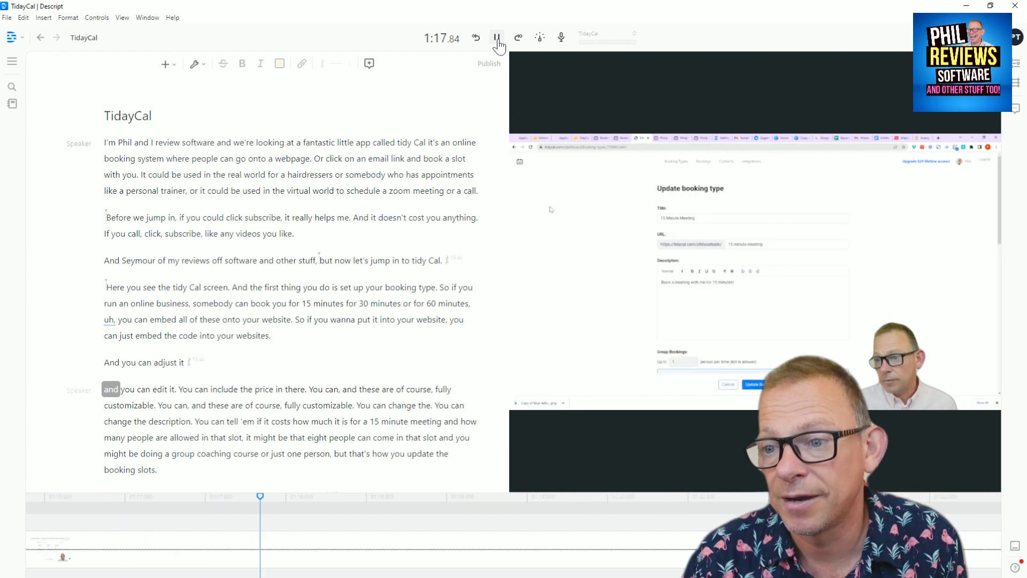
Delete the abandoned "And you can adjust it" line and replay to check the join.
{"action": "left_click", "coordinate": [498, 37]}
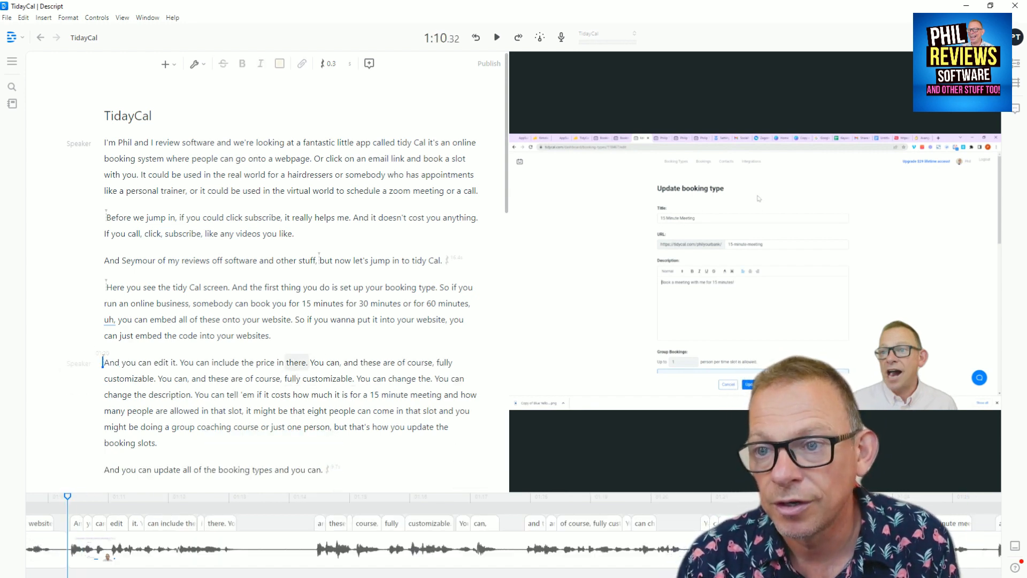
{"action": "left_click", "coordinate": [497, 36]}
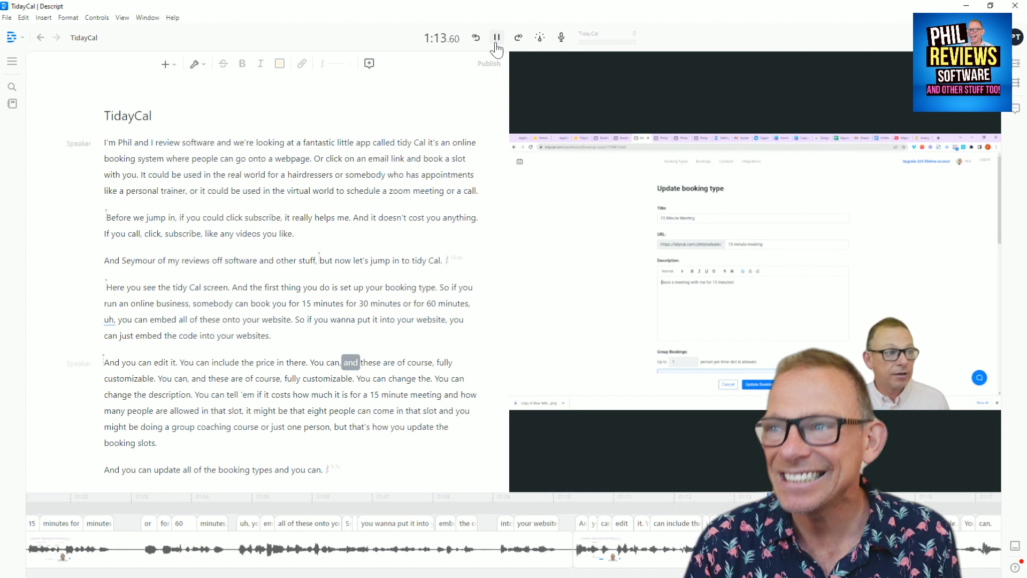
{"action": "left_click", "coordinate": [497, 36]}
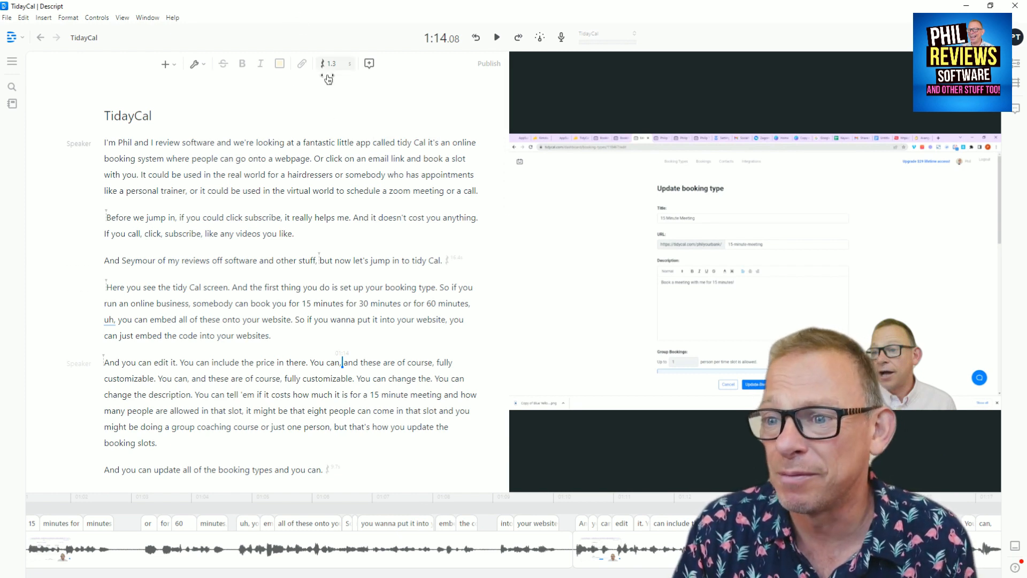
{"action": "mouse_move", "coordinate": [509, 195]}
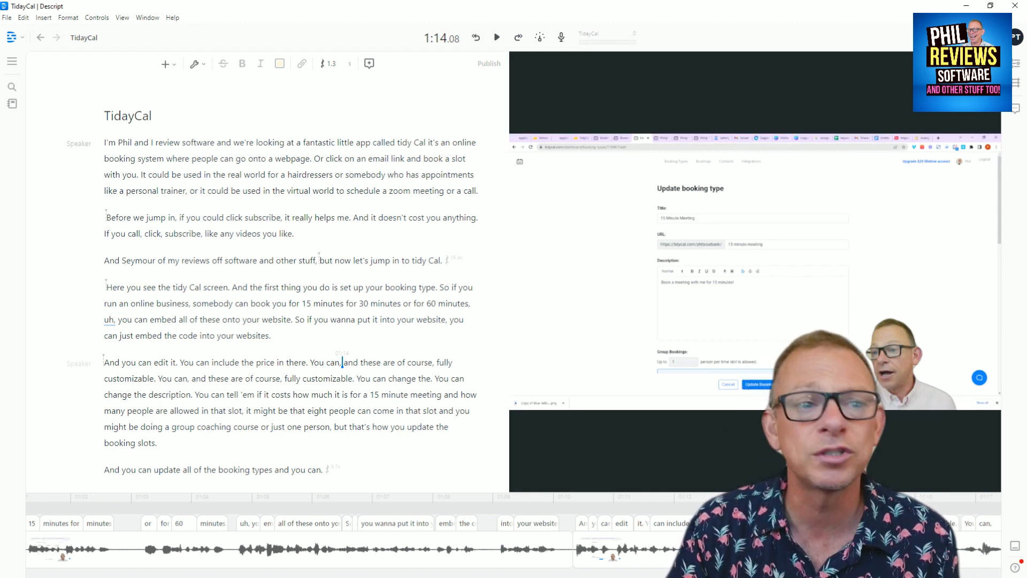
{"action": "scroll", "scroll_direction": "down", "scroll_amount": 3}
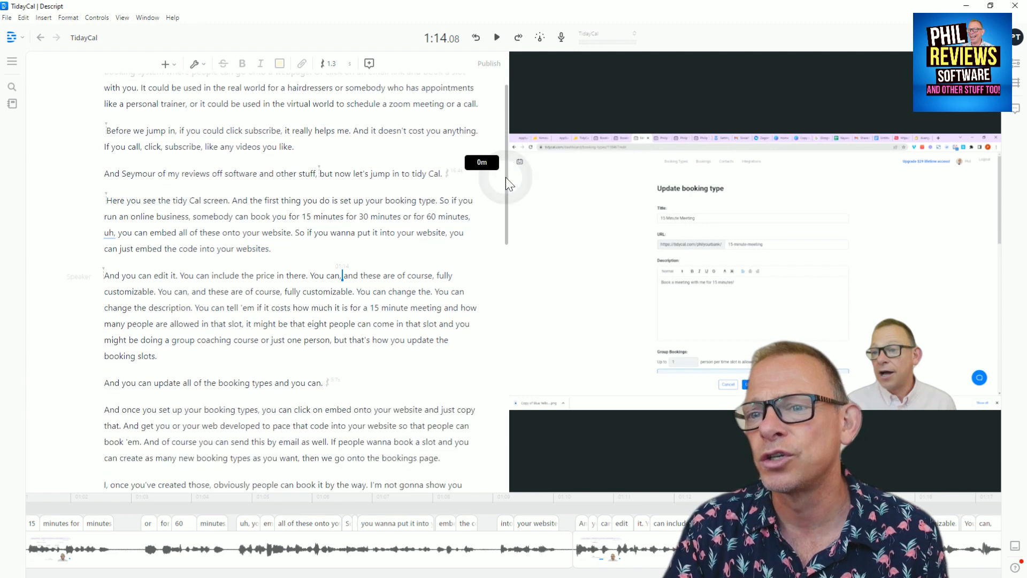
{"action": "scroll", "scroll_direction": "up", "scroll_amount": 3}
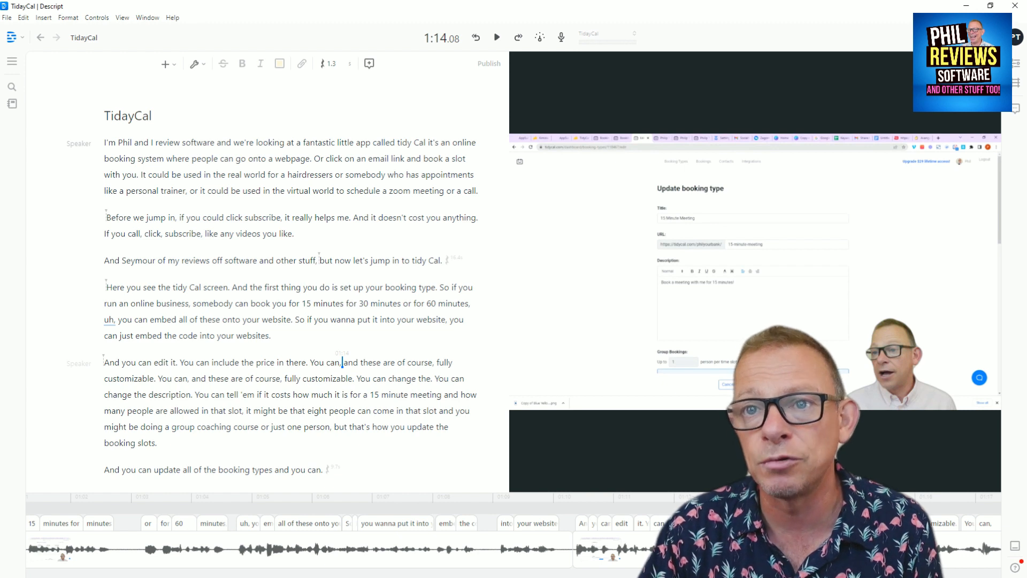
{"action": "left_click", "coordinate": [194, 63]}
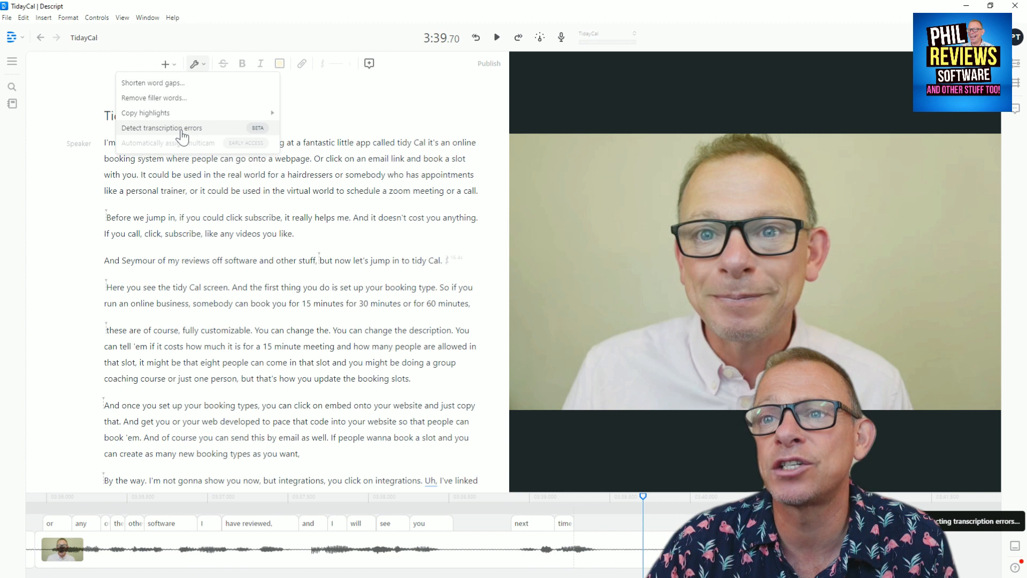
{"action": "mouse_move", "coordinate": [172, 151]}
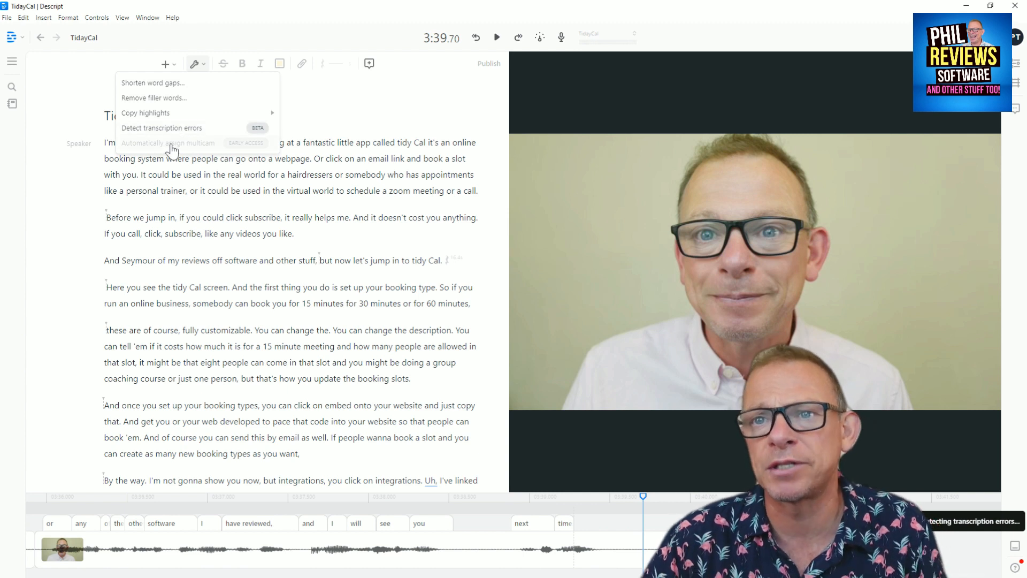
{"action": "mouse_move", "coordinate": [186, 255]}
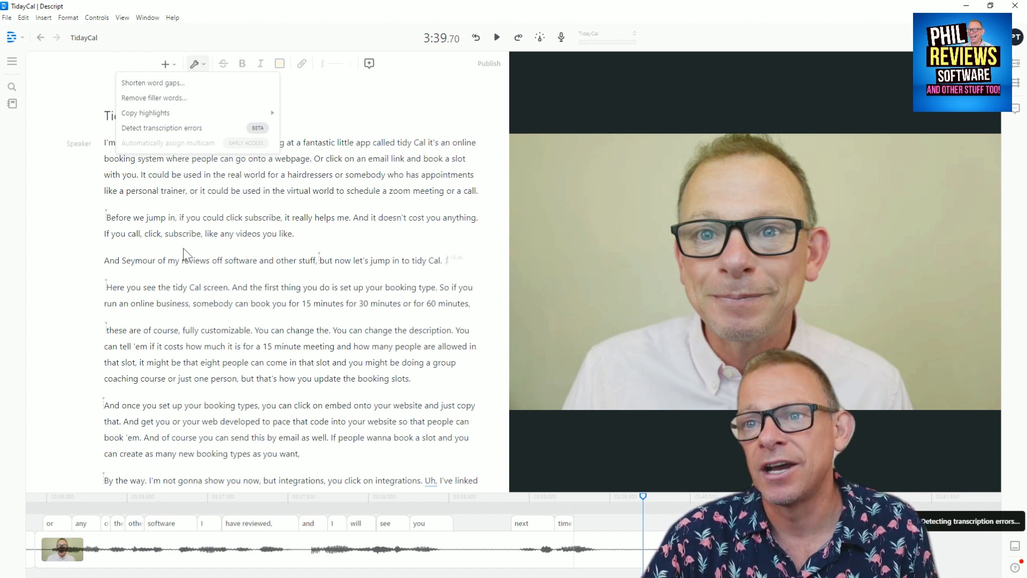
{"action": "mouse_move", "coordinate": [196, 273]}
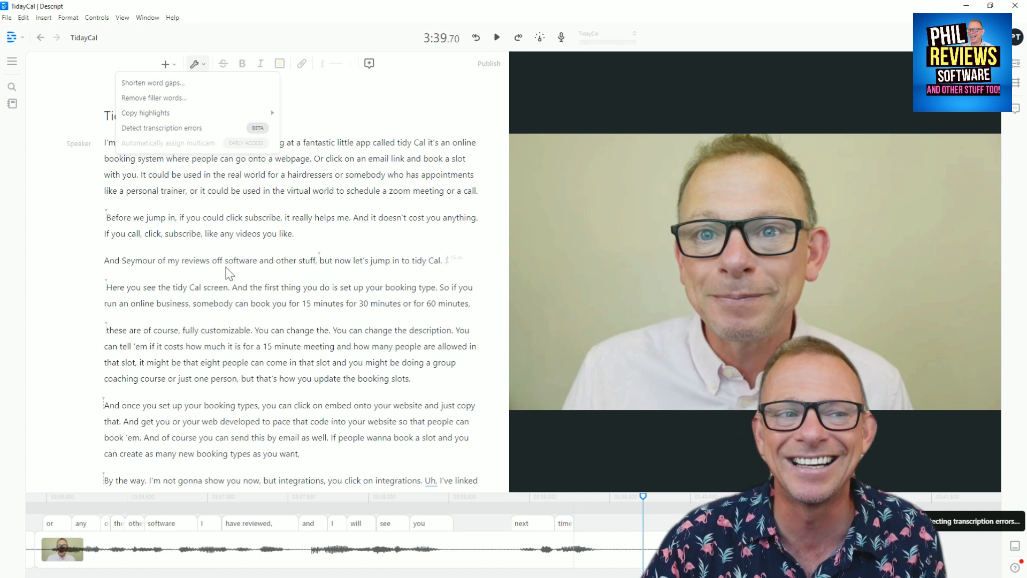
{"action": "mouse_move", "coordinate": [308, 236]}
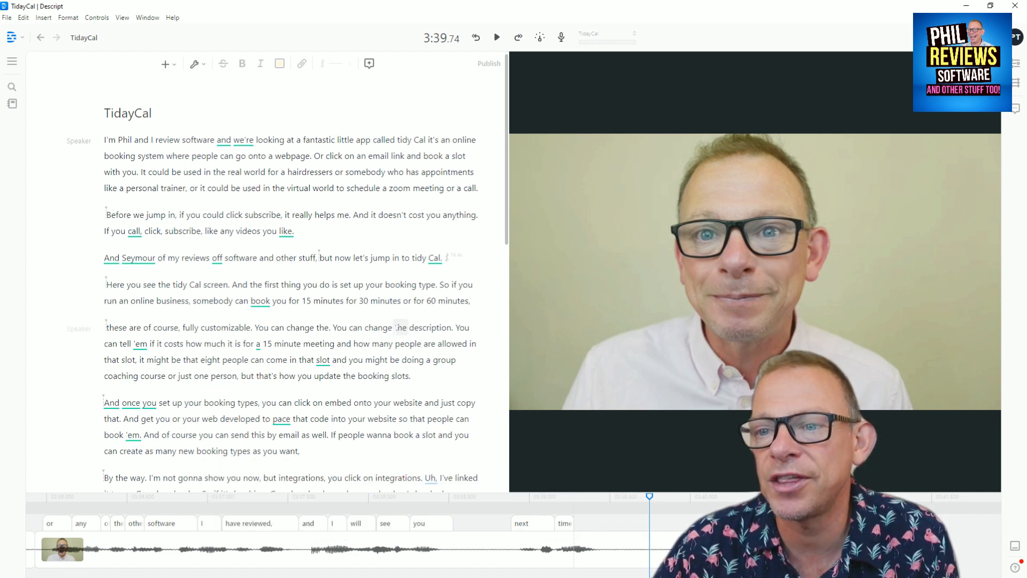
{"action": "scroll", "scroll_direction": "down", "scroll_amount": 3}
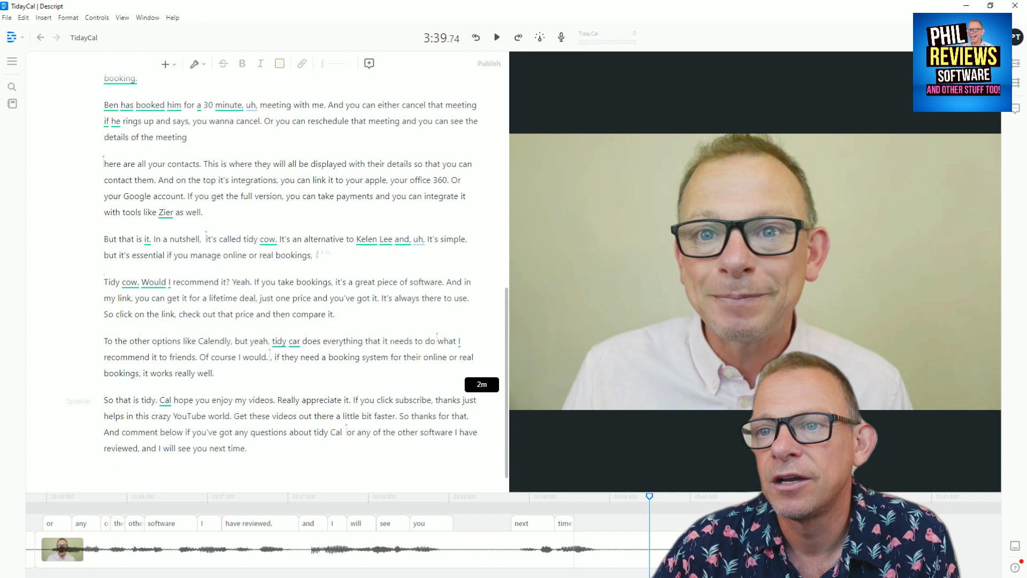
{"action": "scroll", "scroll_direction": "up", "scroll_amount": 3}
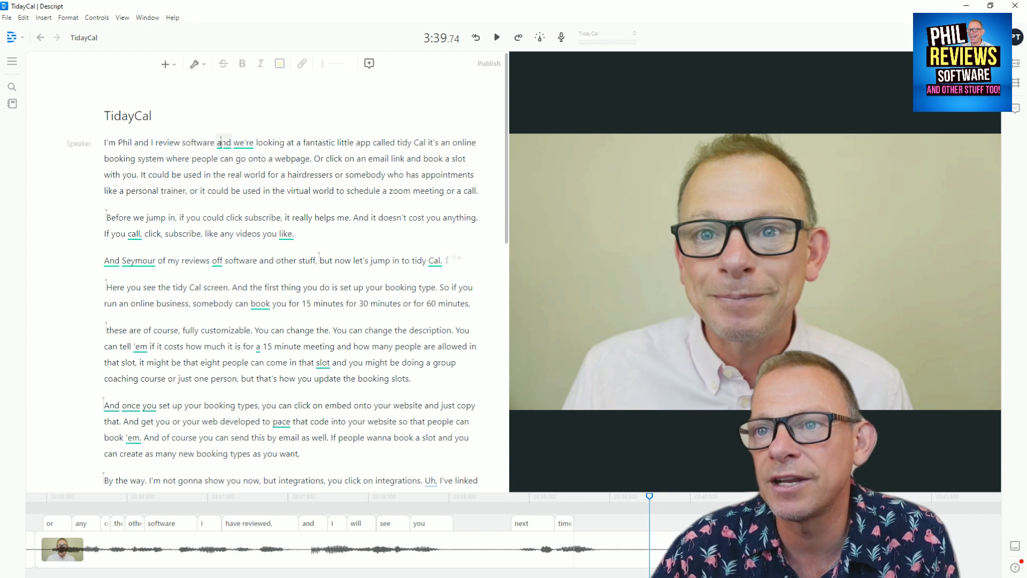
Correct the misheard "call" to "could" and start fixing the "And Seymour" phrase.
{"action": "right_click", "coordinate": [219, 142]}
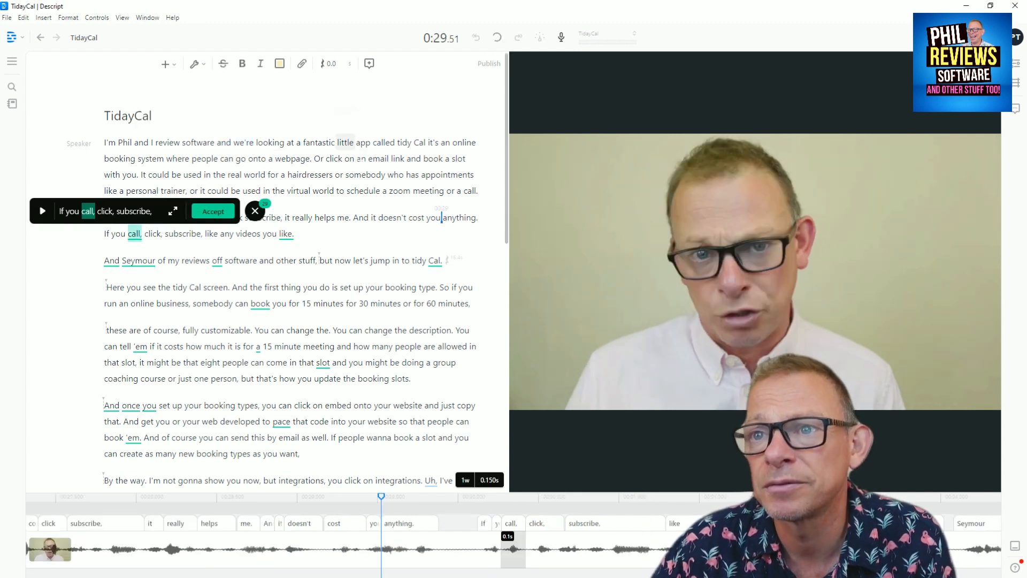
{"action": "left_click", "coordinate": [496, 37]}
{"action": "type", "text": "ould"}
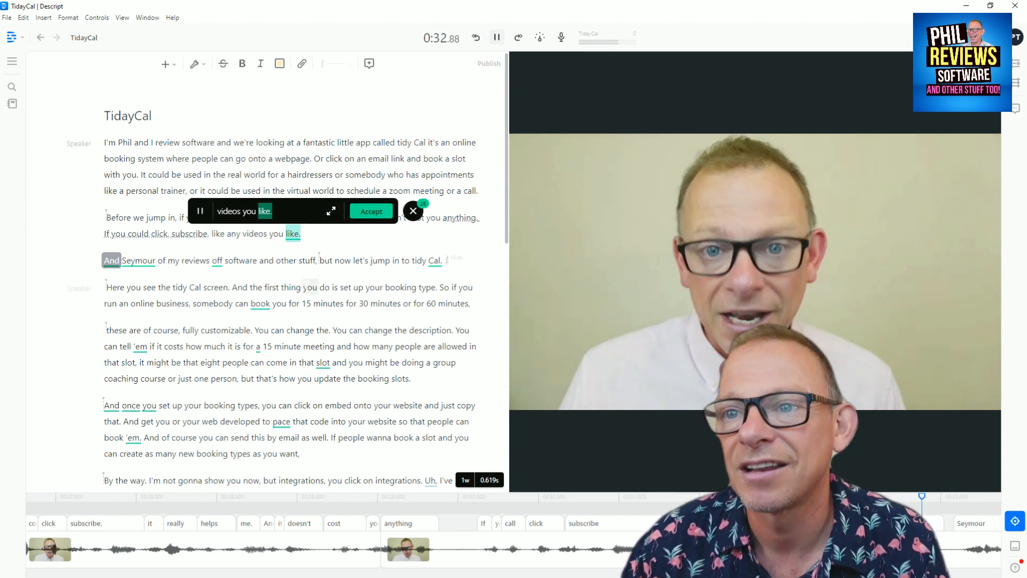
{"action": "left_click", "coordinate": [495, 37]}
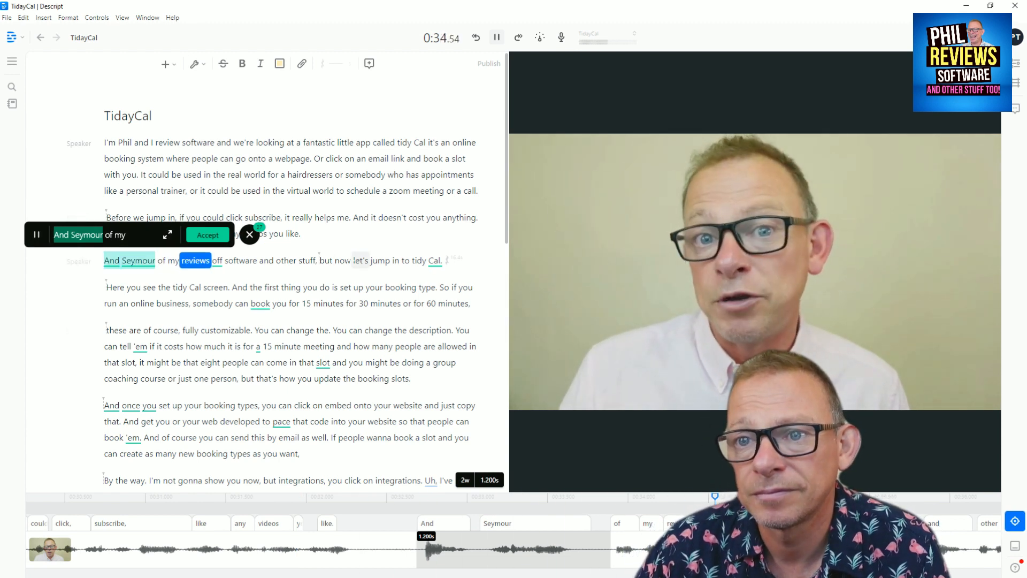
{"action": "left_click", "coordinate": [495, 36]}
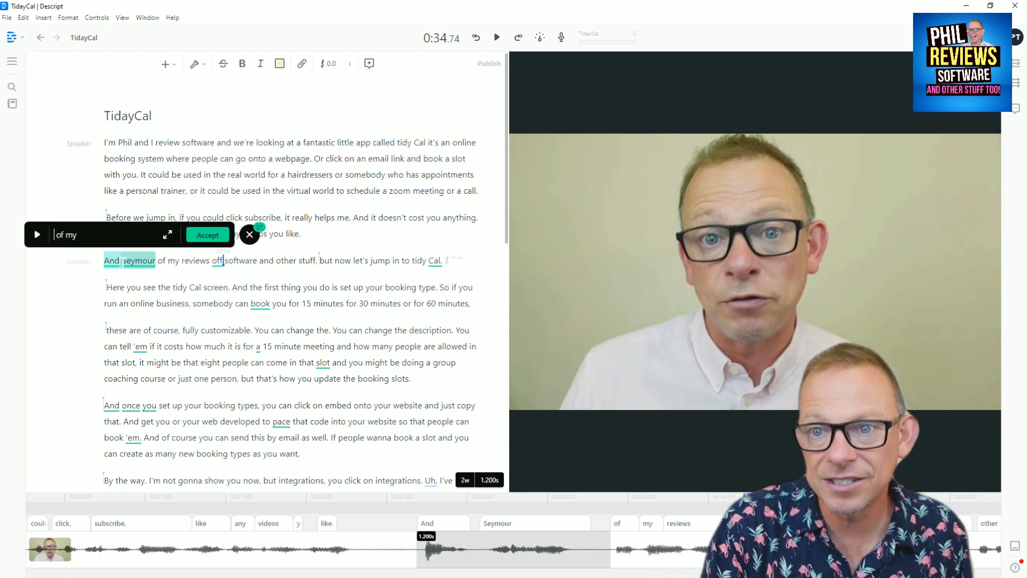
Retype it as "and see more of my reviews of software", accept it, and fix "TidyCal".
{"action": "type", "text": "and s"}
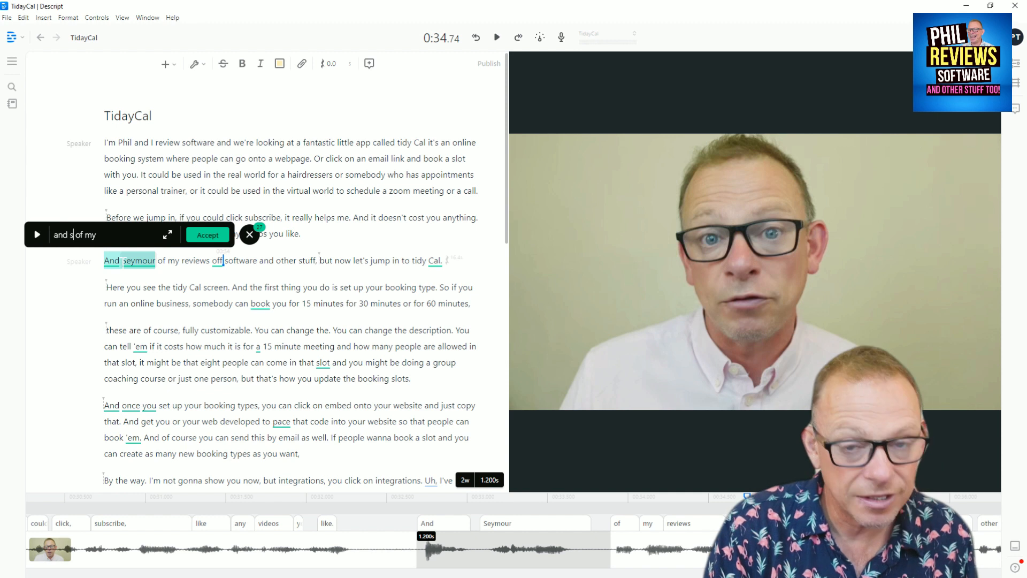
{"action": "type", "text": "see m"}
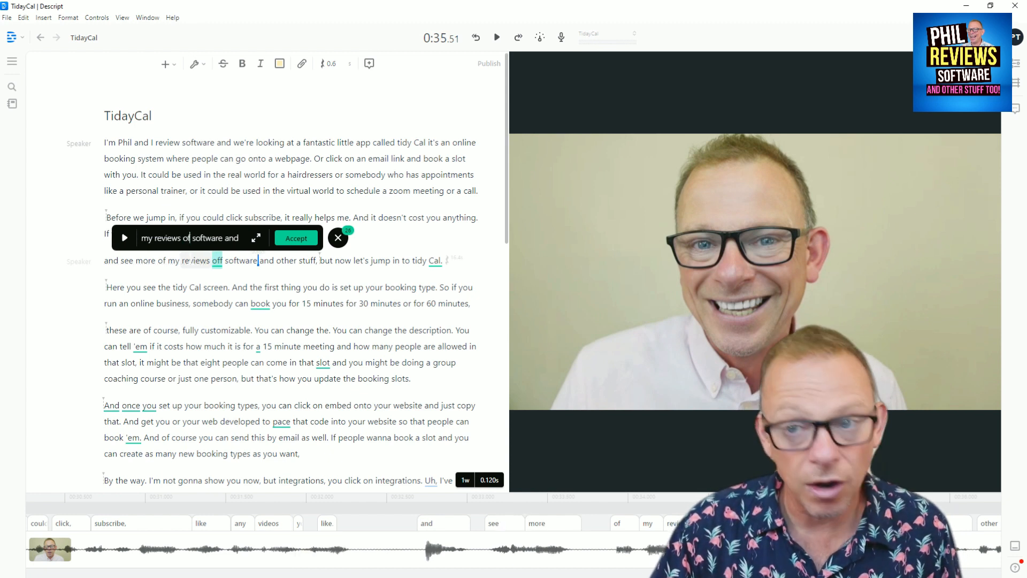
{"action": "left_click", "coordinate": [497, 38]}
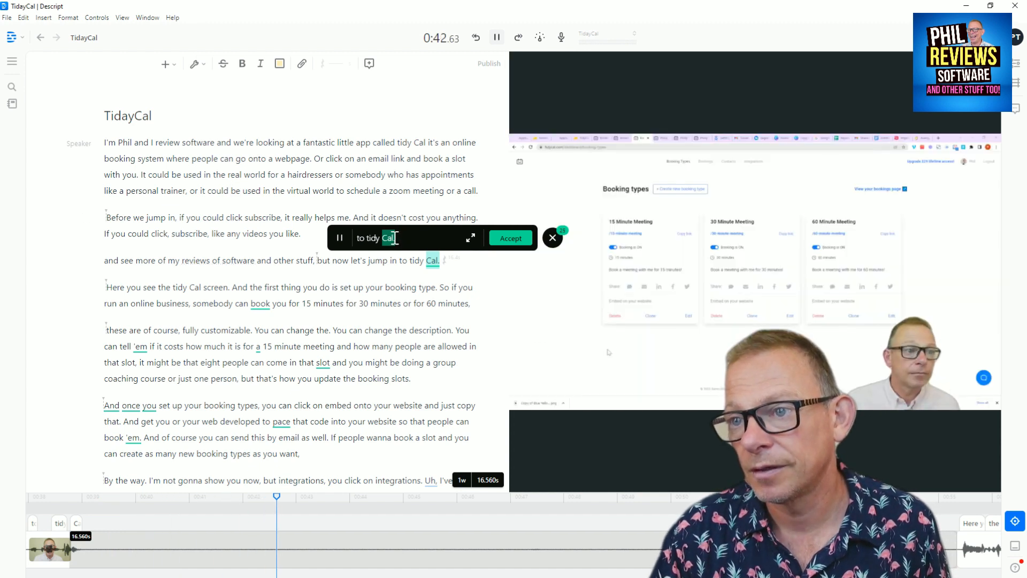
{"action": "left_click", "coordinate": [194, 63]}
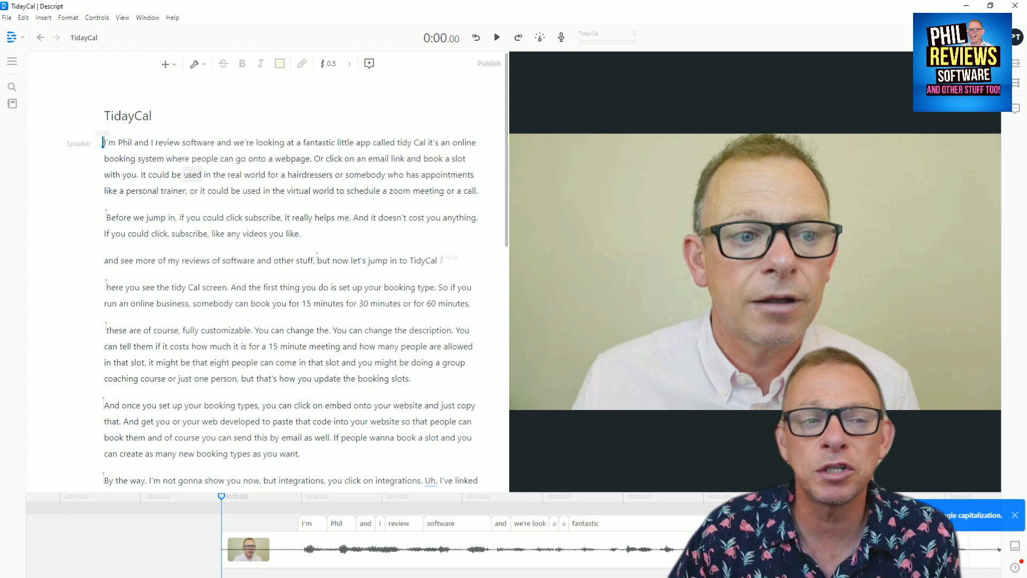
Scroll to the bookings passage and bring up the transcript clean-up actions.
{"action": "scroll", "scroll_direction": "down", "scroll_amount": 3}
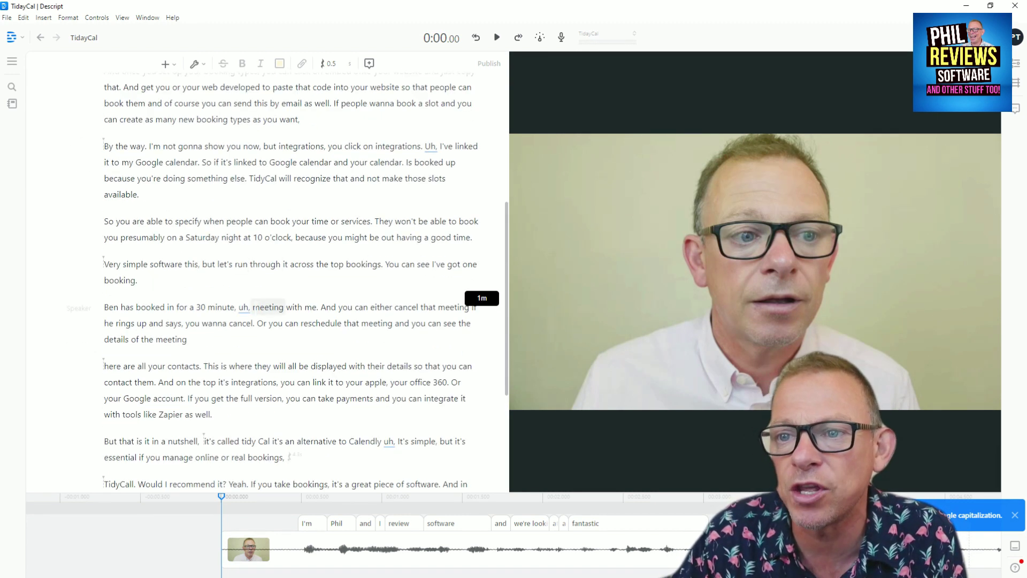
{"action": "left_click", "coordinate": [193, 63]}
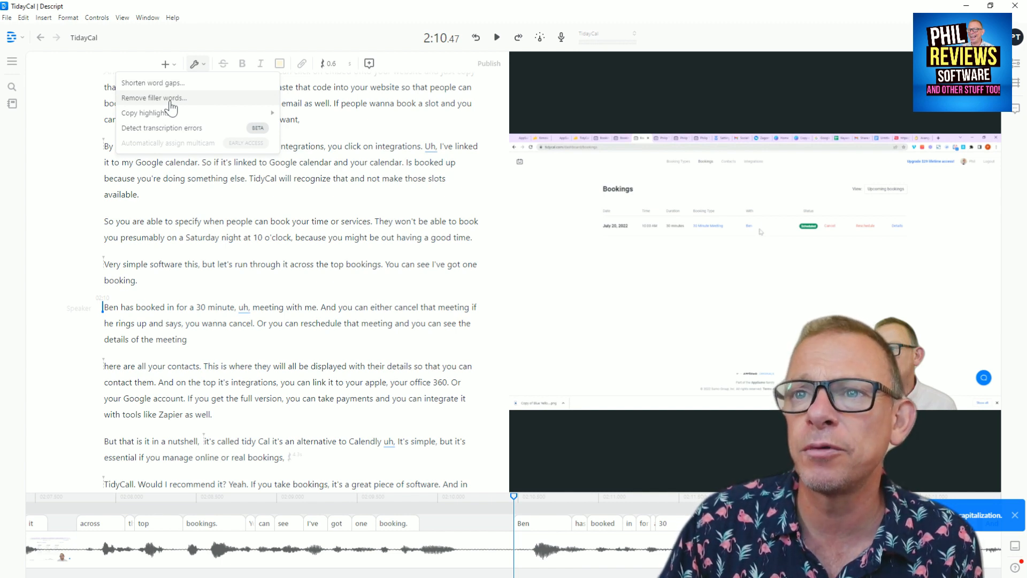
Remove filler words, deleting every "uh" with Apply to all.
{"action": "left_click", "coordinate": [154, 98]}
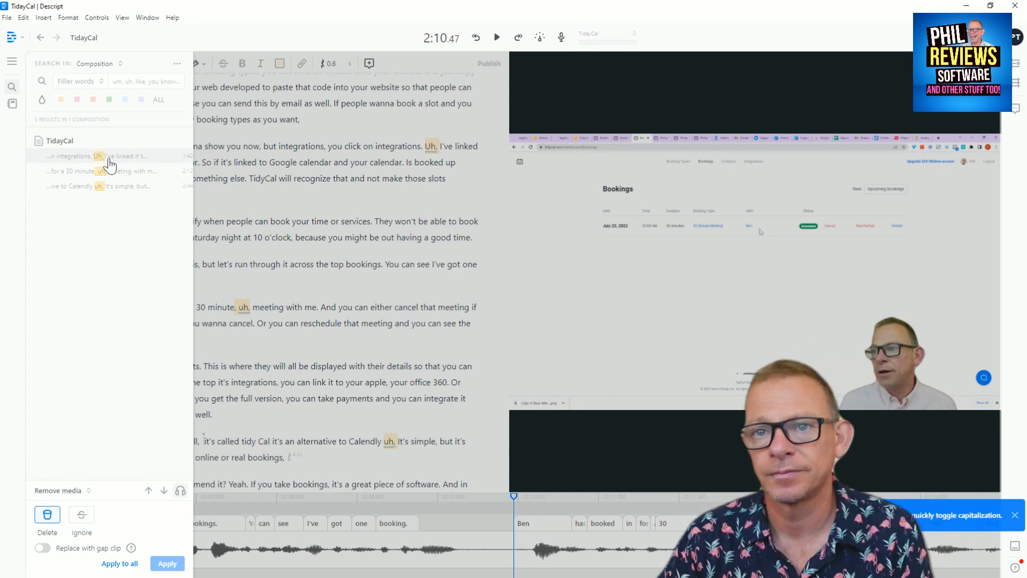
{"action": "mouse_move", "coordinate": [106, 190]}
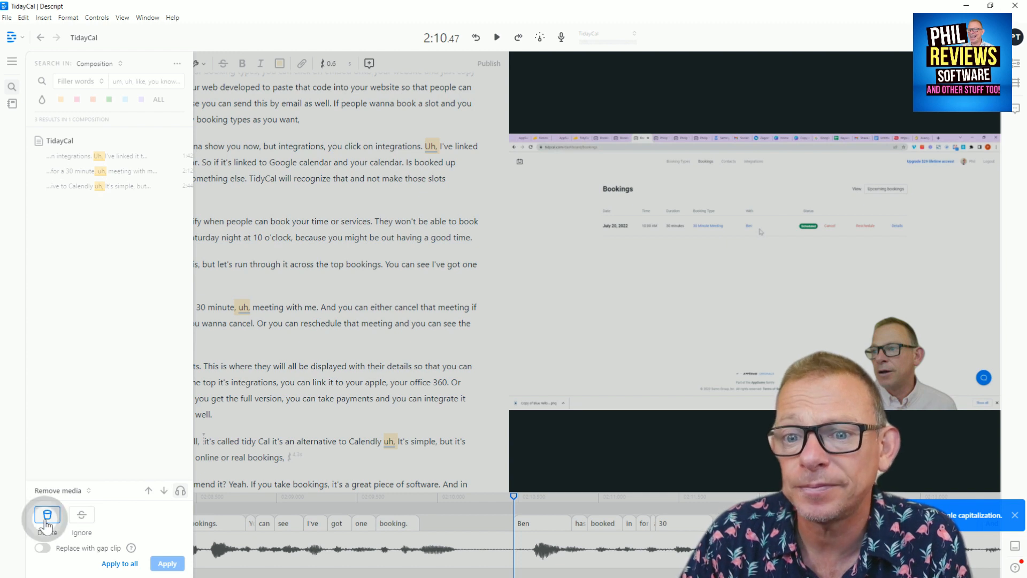
{"action": "mouse_move", "coordinate": [127, 568]}
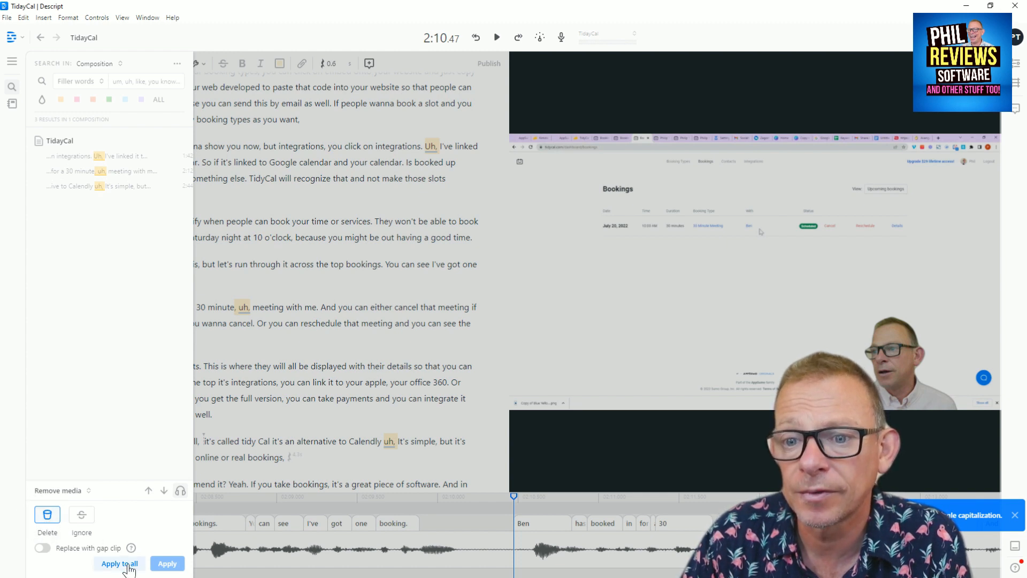
{"action": "left_click", "coordinate": [119, 564]}
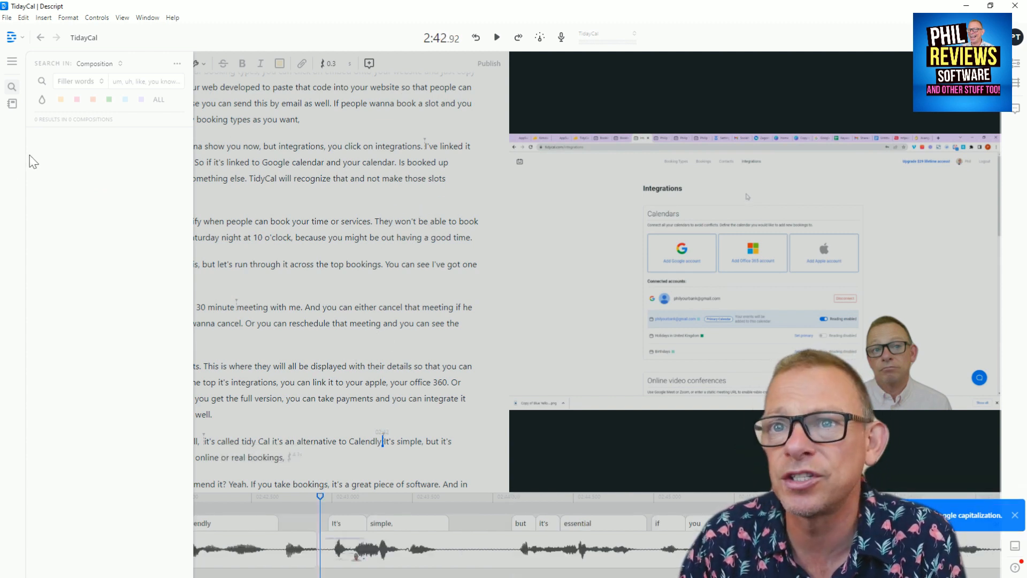
Reopen the transcript clean-up actions and hover Shorten word gaps.
{"action": "left_click", "coordinate": [193, 63]}
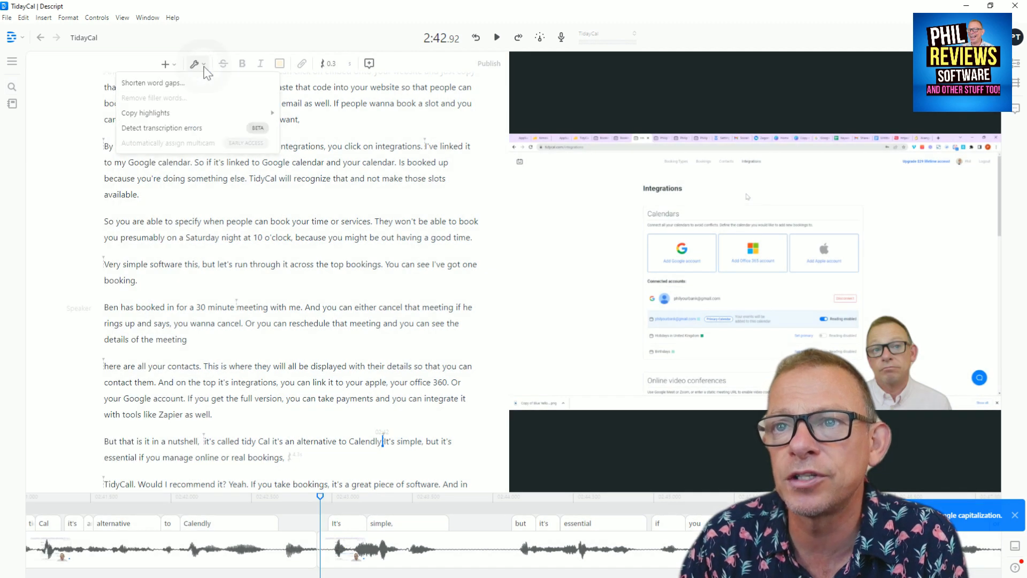
{"action": "mouse_move", "coordinate": [153, 82]}
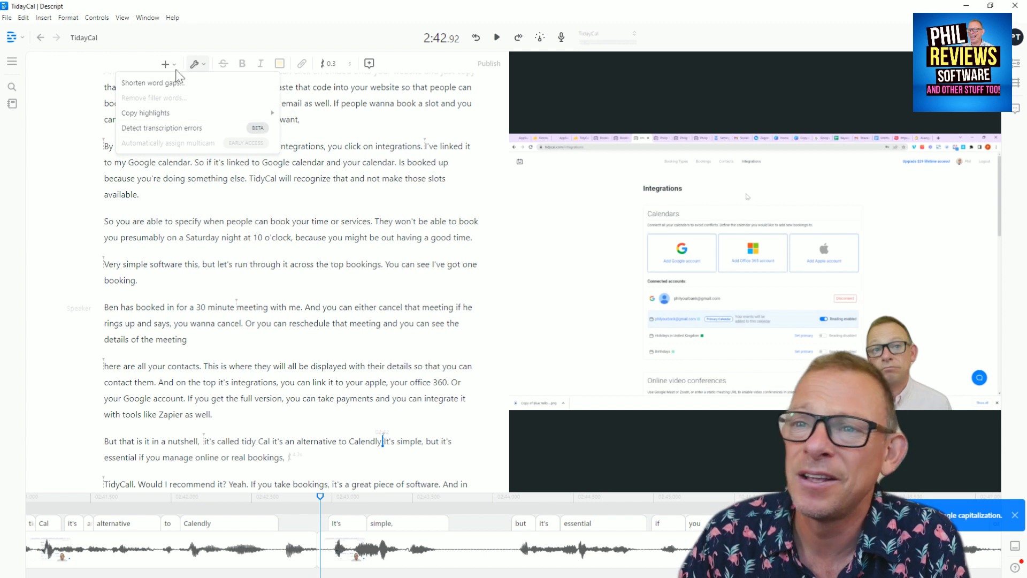
{"action": "mouse_move", "coordinate": [170, 82]}
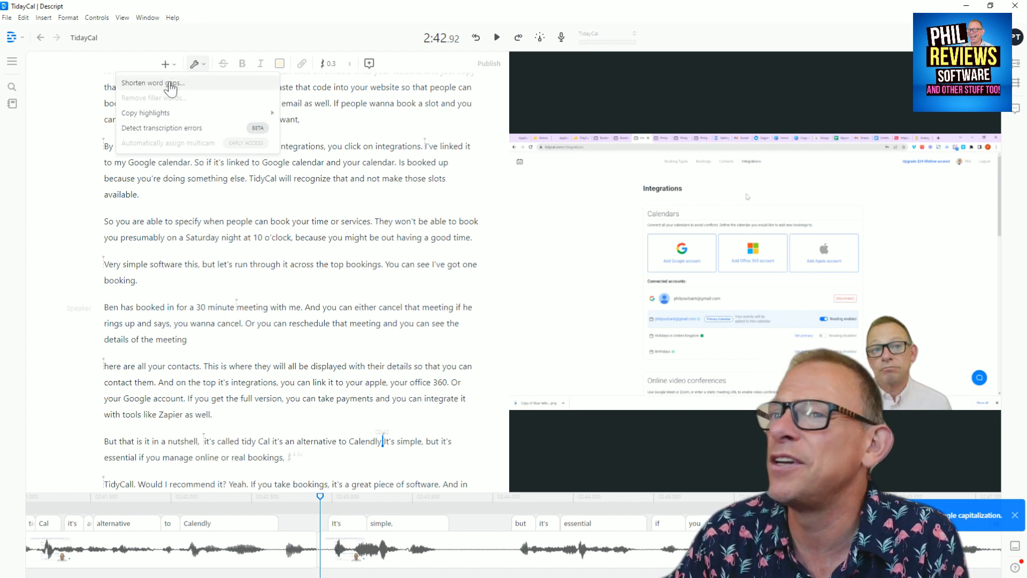
{"action": "mouse_move", "coordinate": [193, 244]}
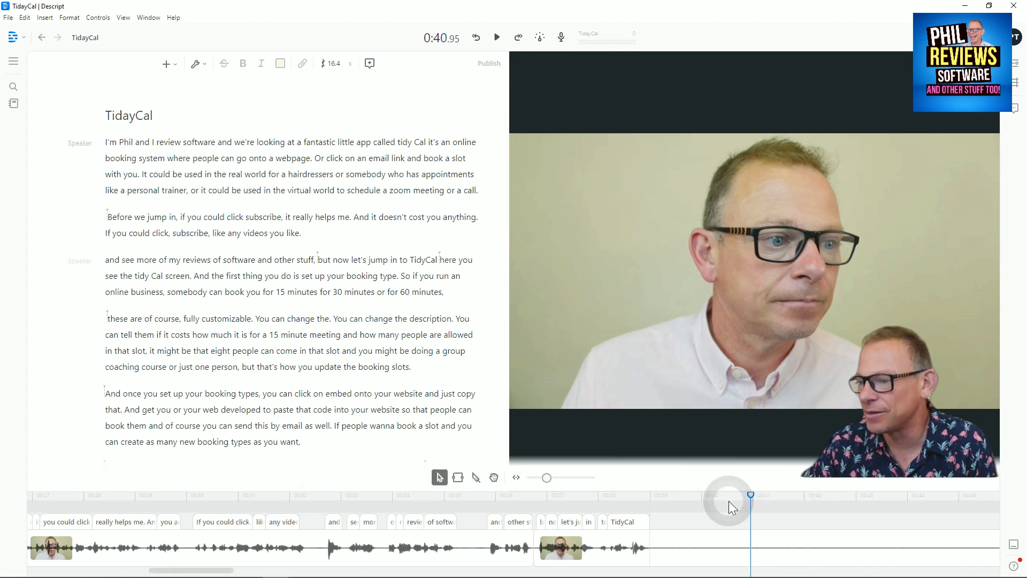
Select the silent gap after "jump in to TidyCal" in the timeline and delete it.
{"action": "left_click", "coordinate": [661, 495]}
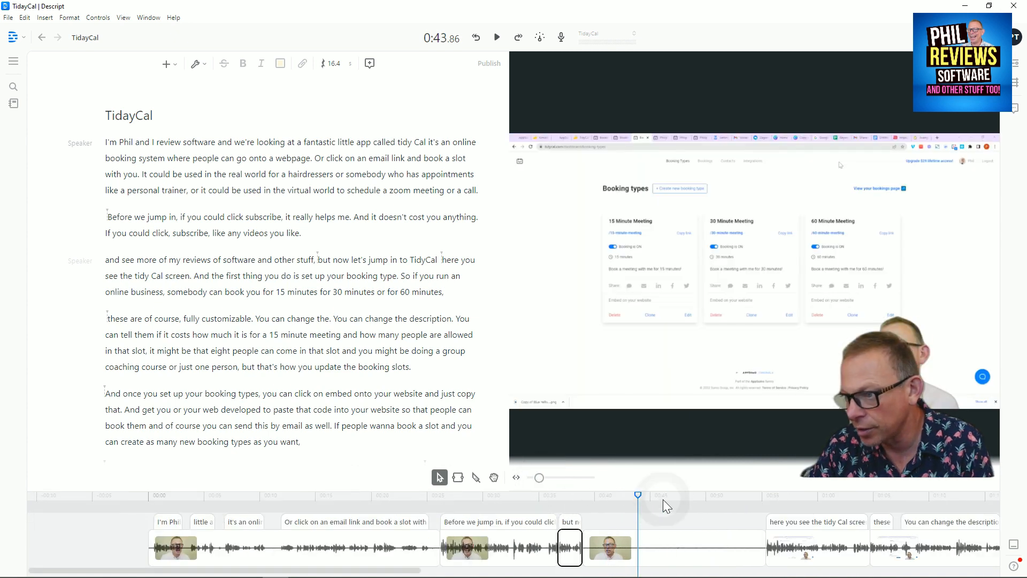
{"action": "left_click", "coordinate": [766, 496]}
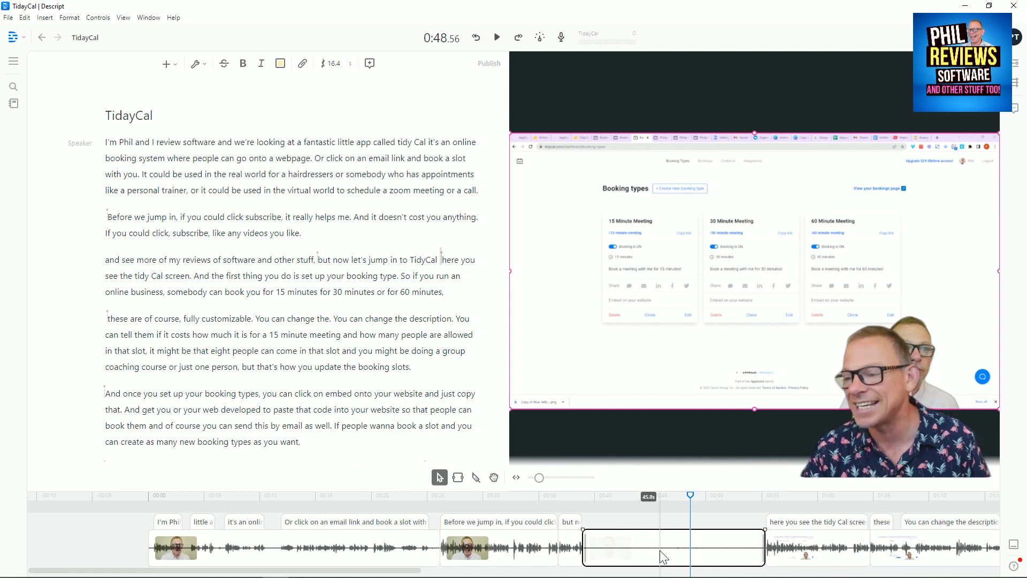
{"action": "left_click", "coordinate": [583, 496]}
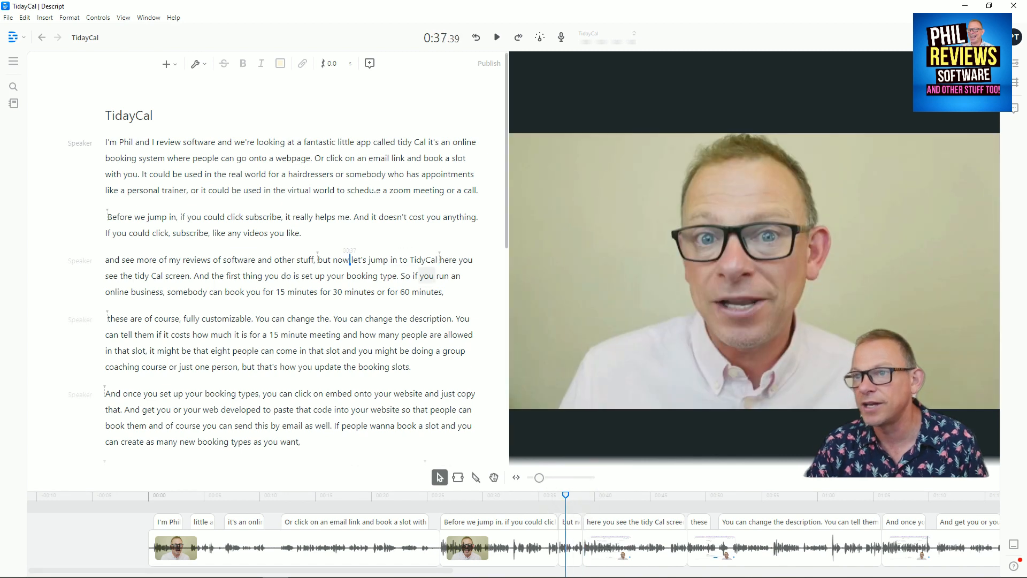
Play back the joined sentences to check the cut, then scroll to the integrations paragraph.
{"action": "left_click", "coordinate": [496, 37]}
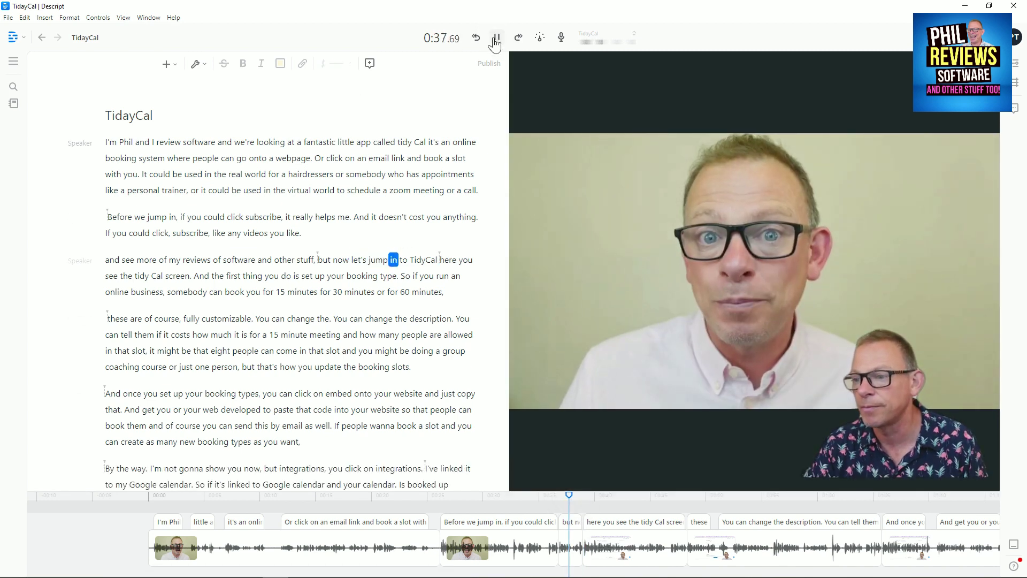
{"action": "left_click", "coordinate": [497, 38]}
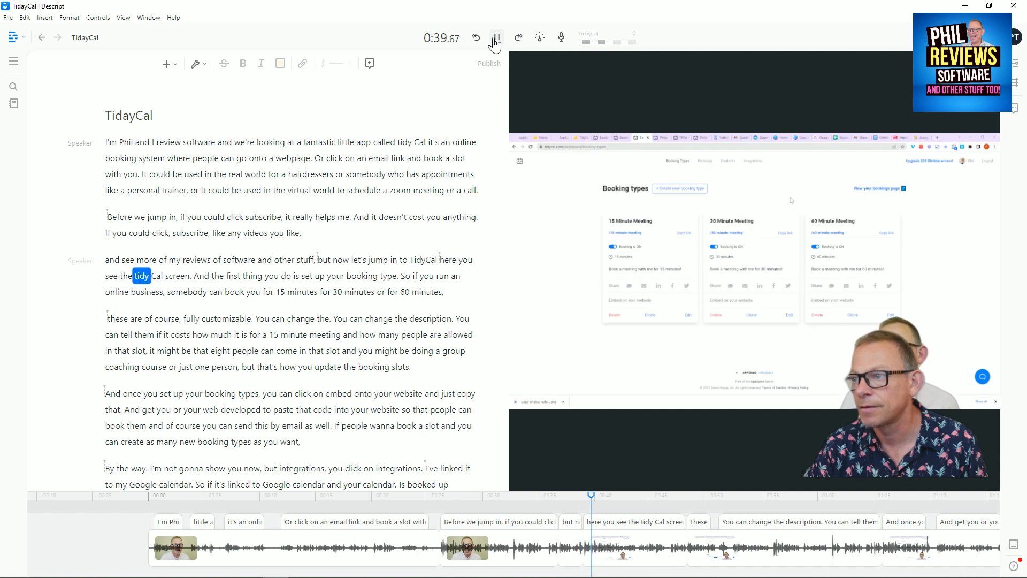
{"action": "left_click", "coordinate": [495, 38]}
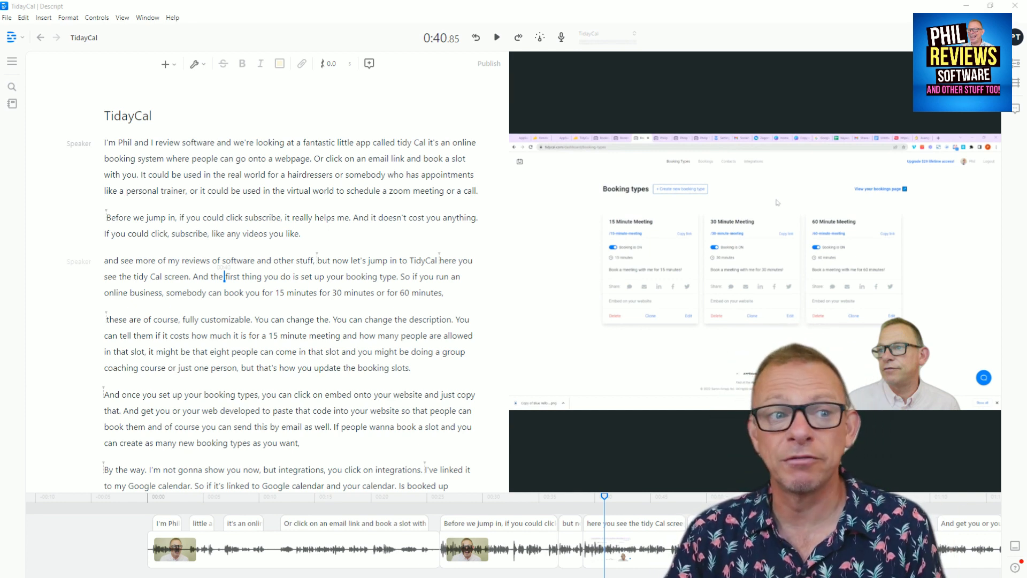
{"action": "scroll", "scroll_direction": "down", "scroll_amount": 3}
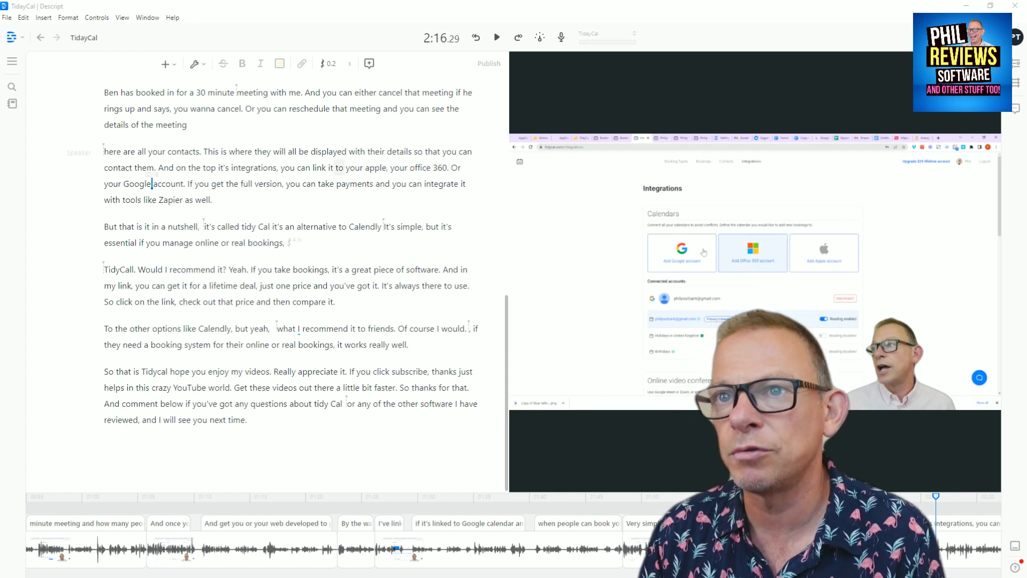
Correct the misheard words 'office 360' to 'office 365' in the transcript.
{"action": "double_click", "coordinate": [426, 168]}
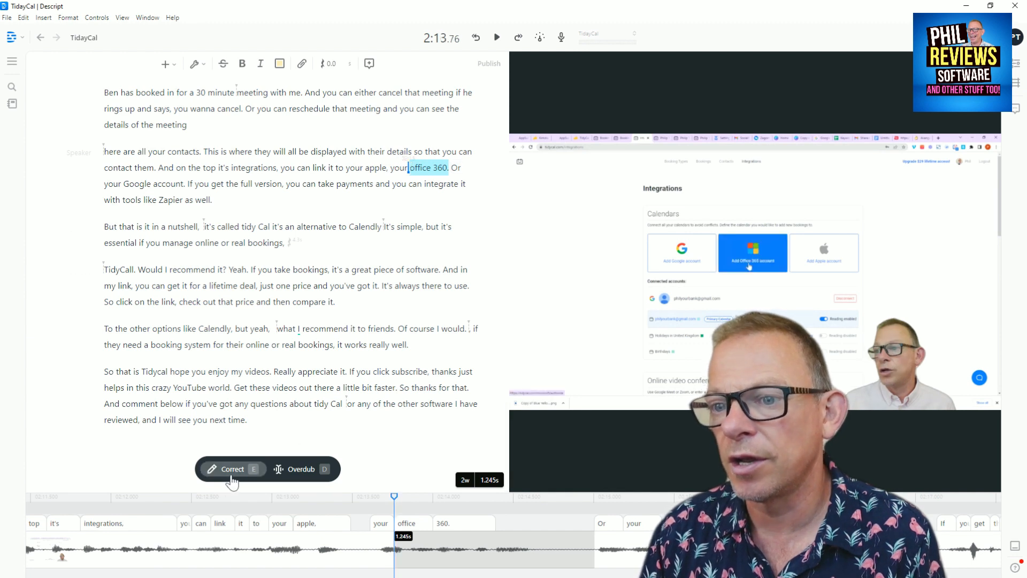
{"action": "left_click", "coordinate": [232, 469]}
{"action": "type", "text": "office 365"}
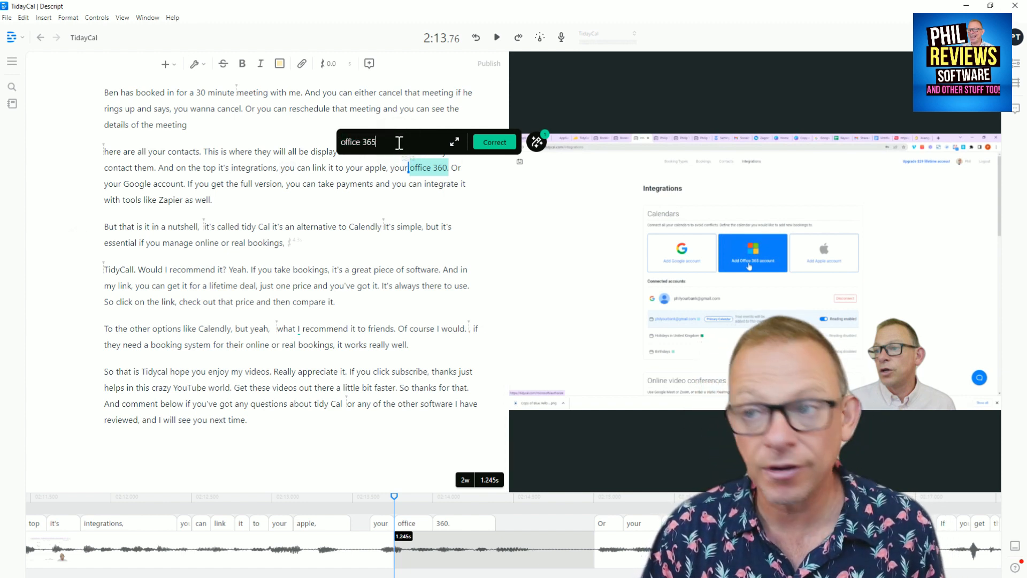
{"action": "left_click", "coordinate": [493, 143]}
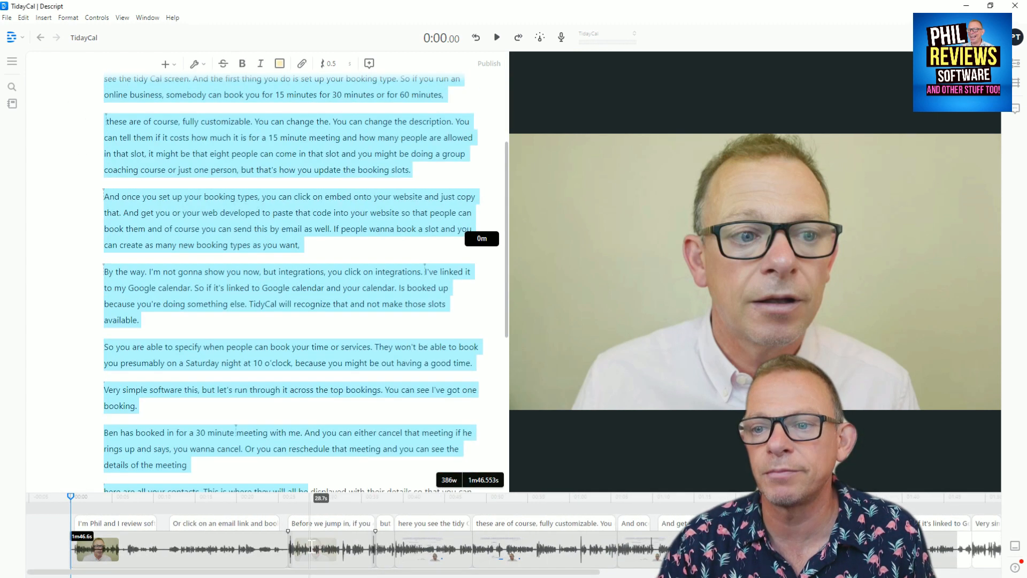
Insert Fancy Captions across the whole transcript via the command palette ('fa').
{"action": "scroll", "scroll_direction": "down", "scroll_amount": 3}
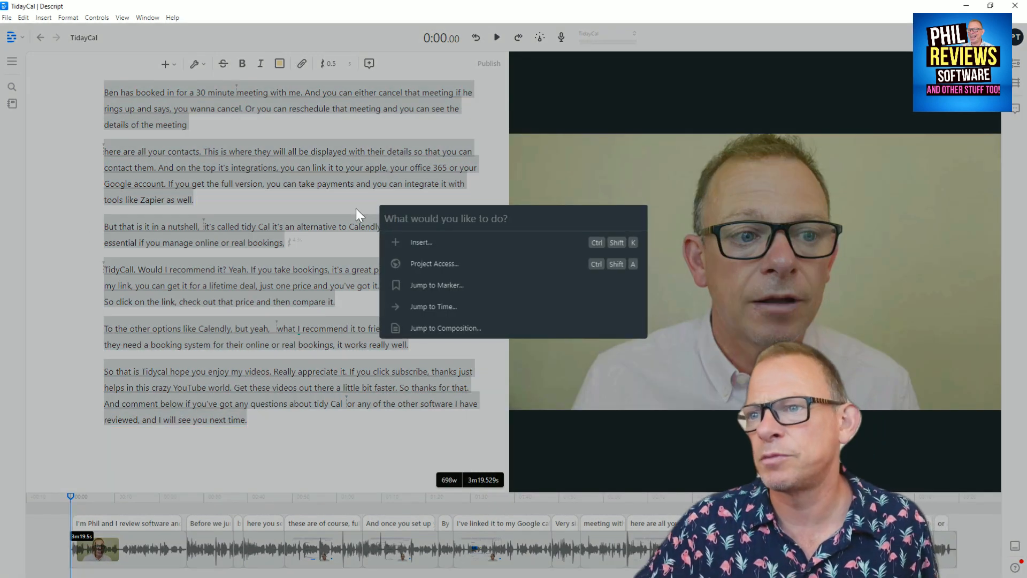
{"action": "mouse_move", "coordinate": [440, 218]}
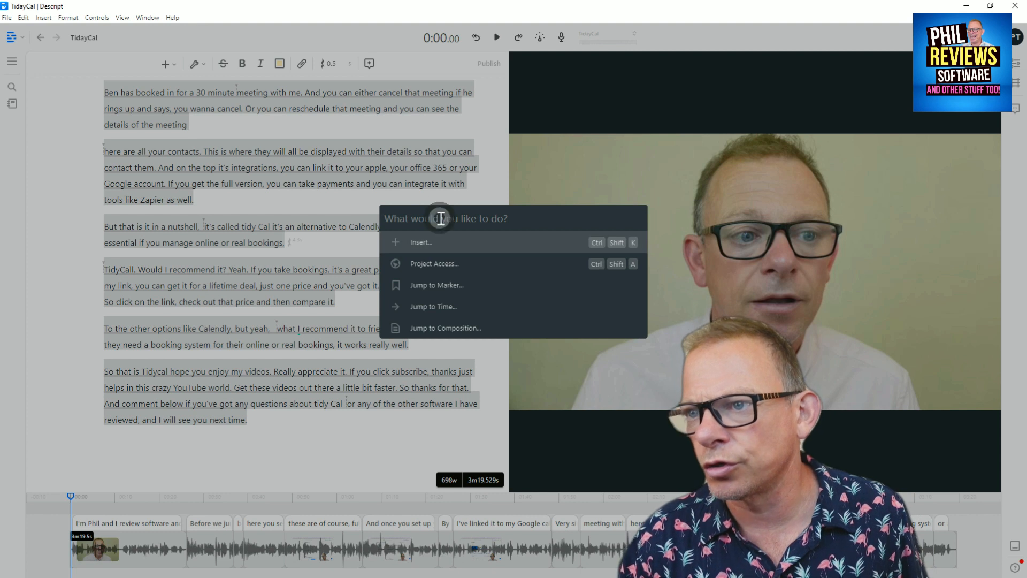
{"action": "type", "text": "fancy"}
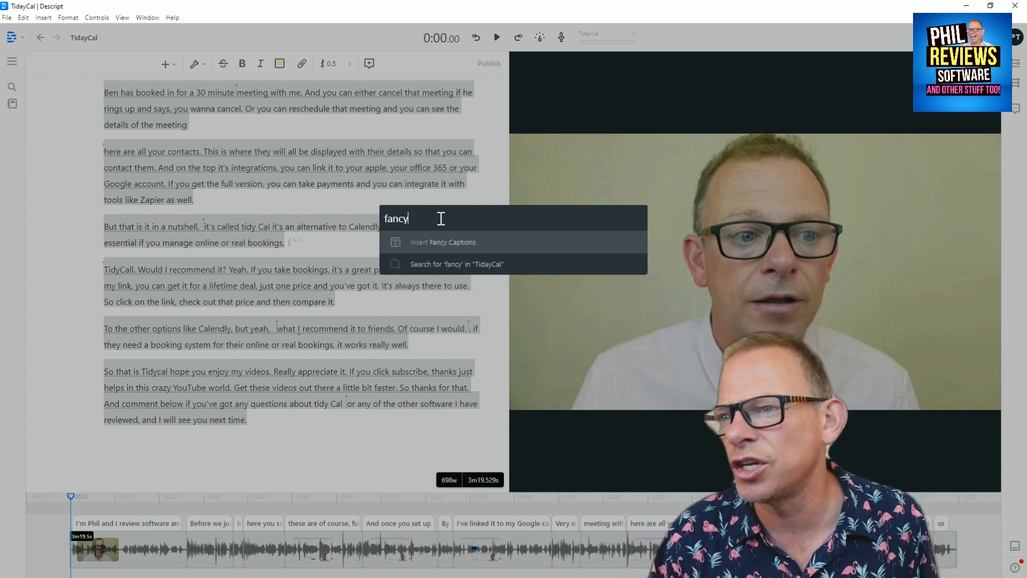
{"action": "left_click", "coordinate": [443, 242]}
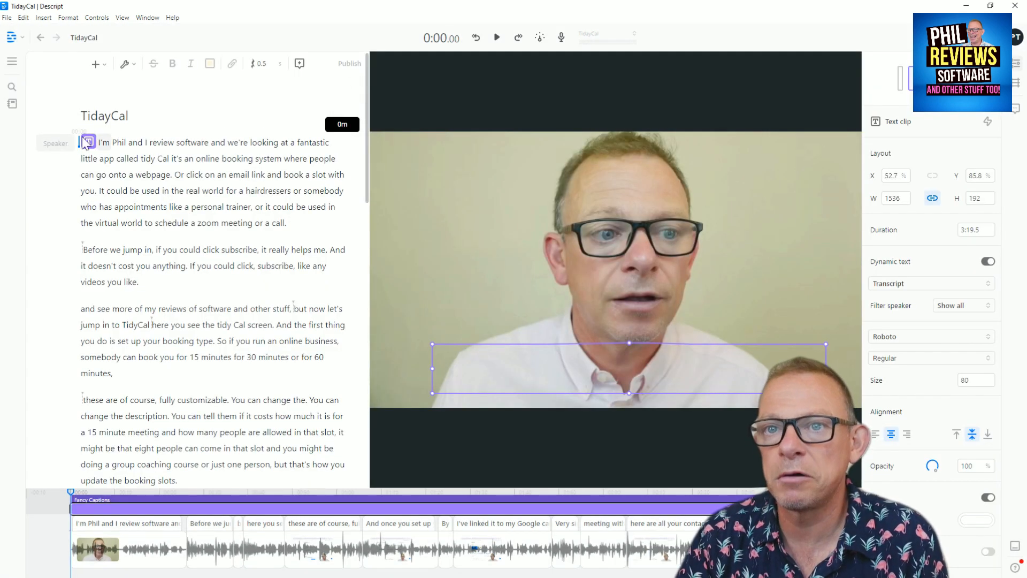
{"action": "mouse_move", "coordinate": [489, 34]}
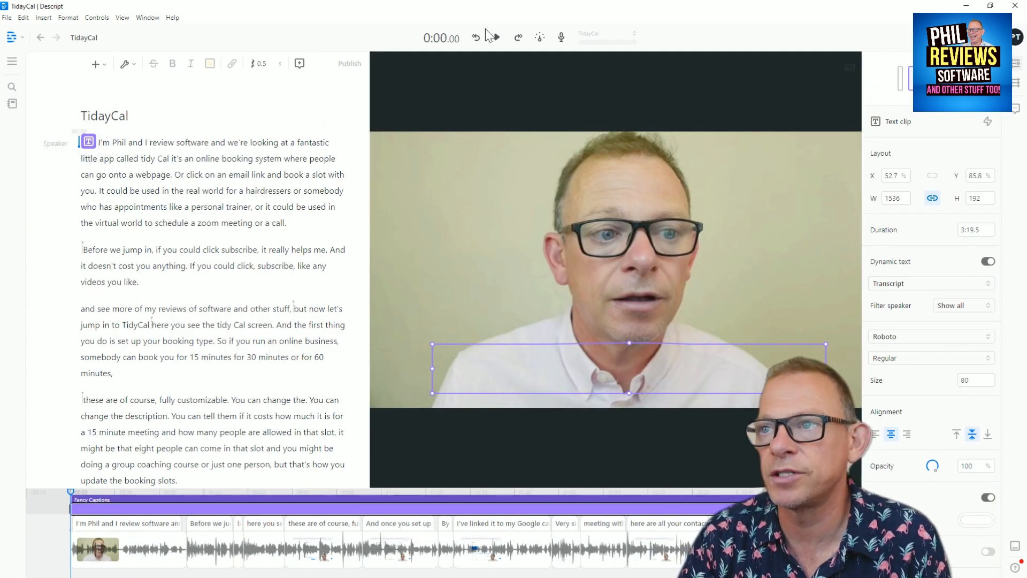
Preview the captions in playback before choosing the Bowlby One SC green-highlight style.
{"action": "left_click", "coordinate": [495, 37]}
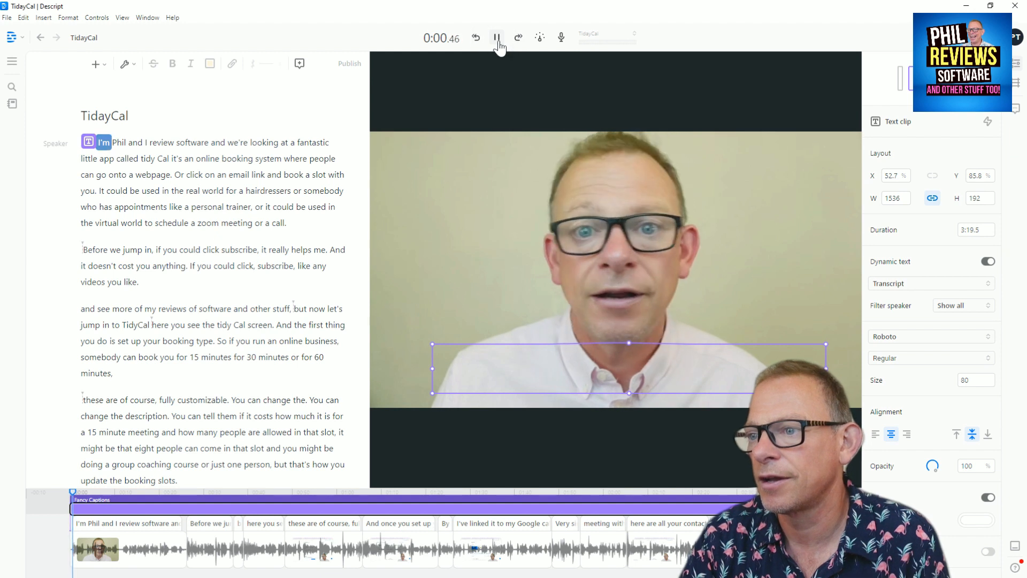
{"action": "left_click", "coordinate": [497, 38]}
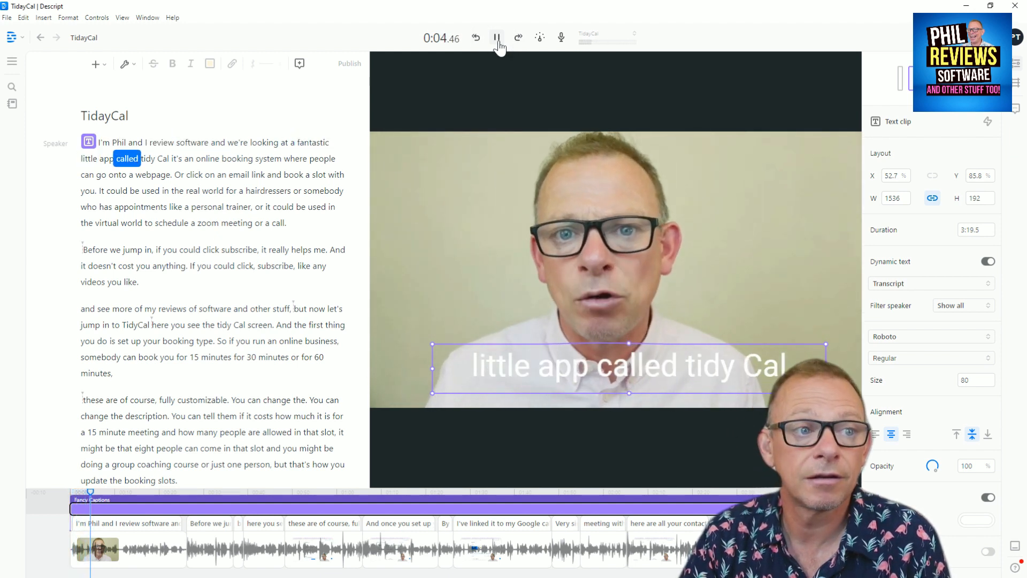
{"action": "left_click", "coordinate": [496, 36]}
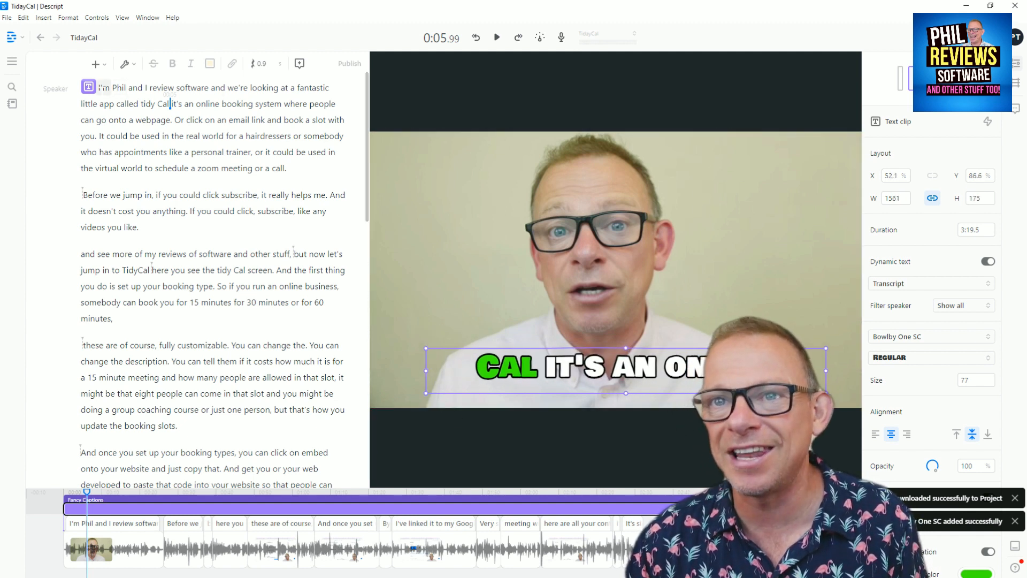
{"action": "left_click", "coordinate": [496, 37]}
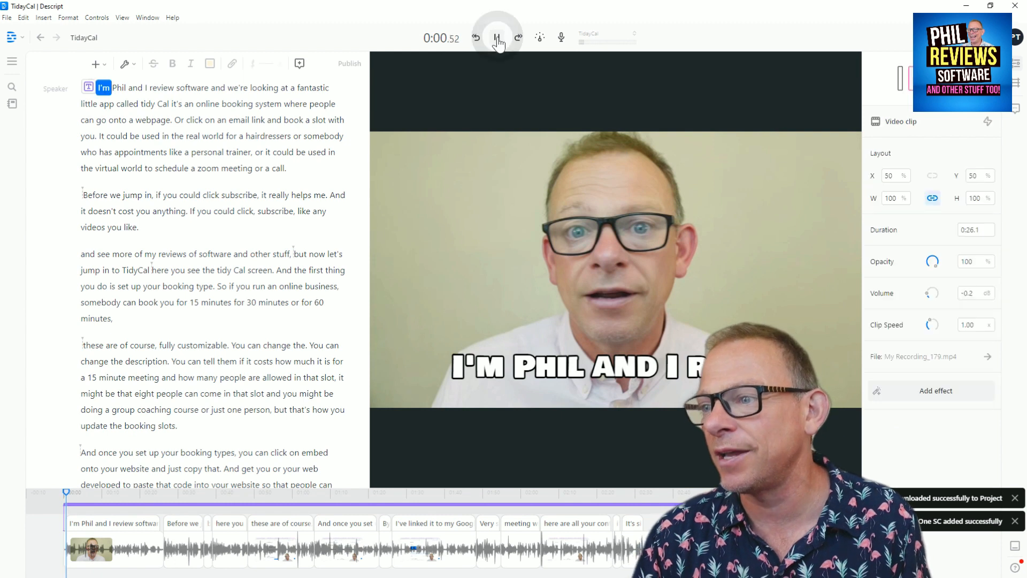
{"action": "left_click", "coordinate": [497, 37]}
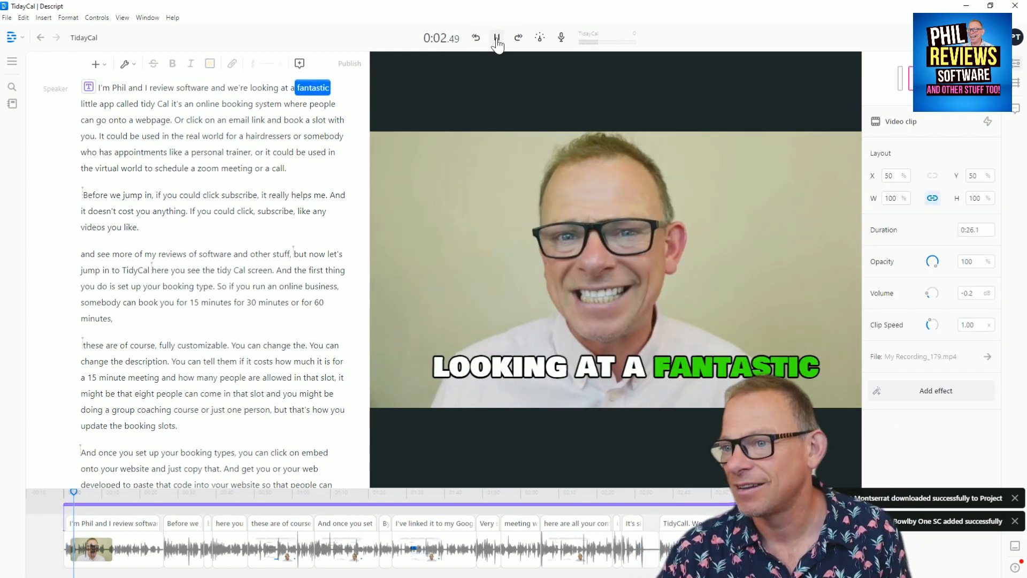
{"action": "left_click", "coordinate": [498, 37]}
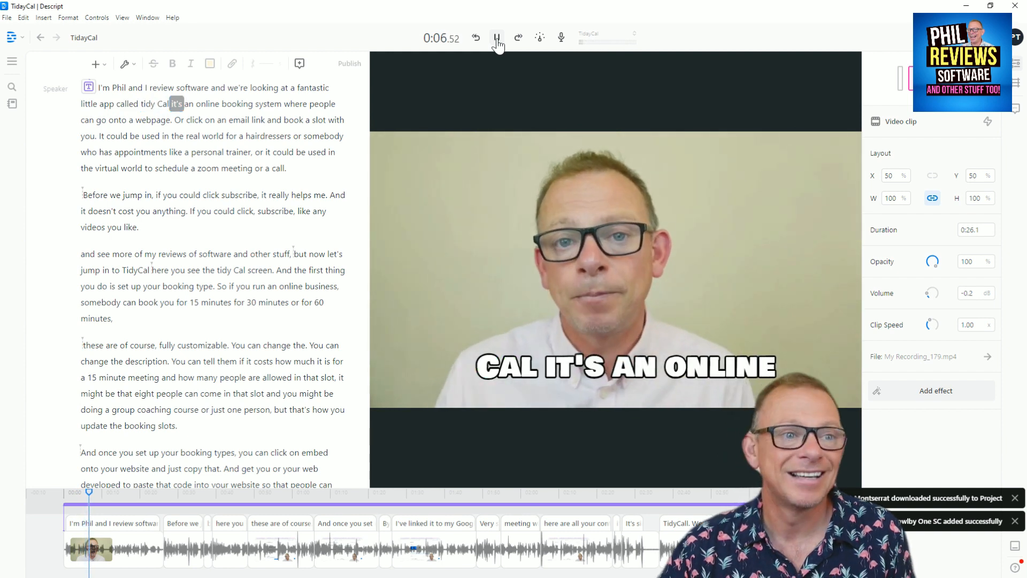
{"action": "left_click", "coordinate": [498, 37]}
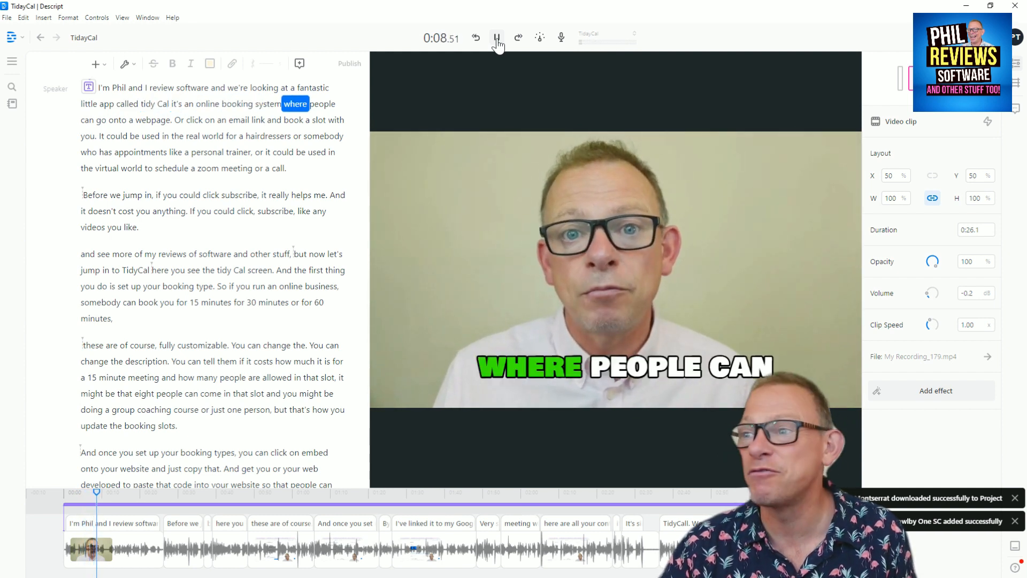
{"action": "left_click", "coordinate": [498, 38]}
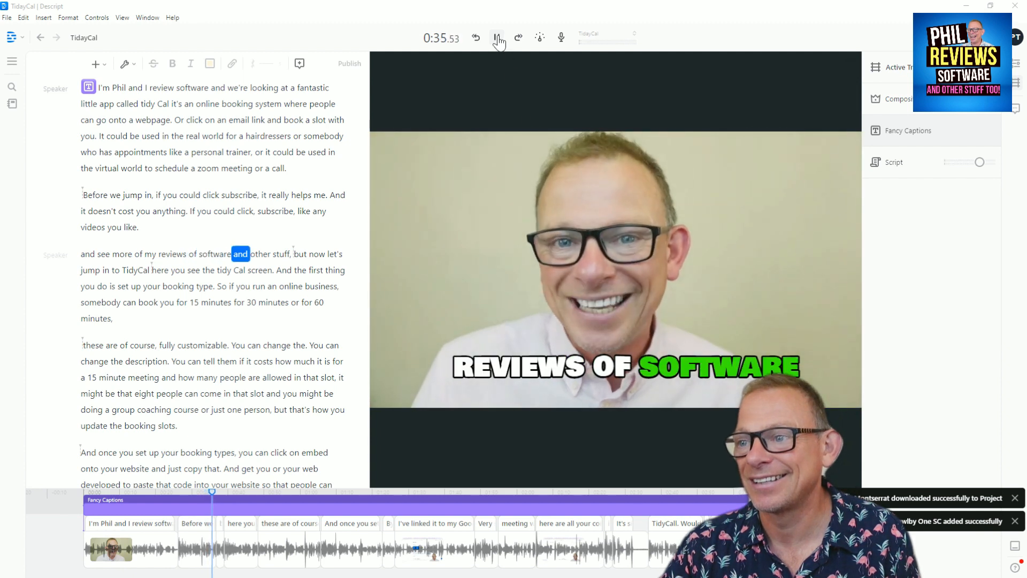
{"action": "left_click", "coordinate": [496, 37]}
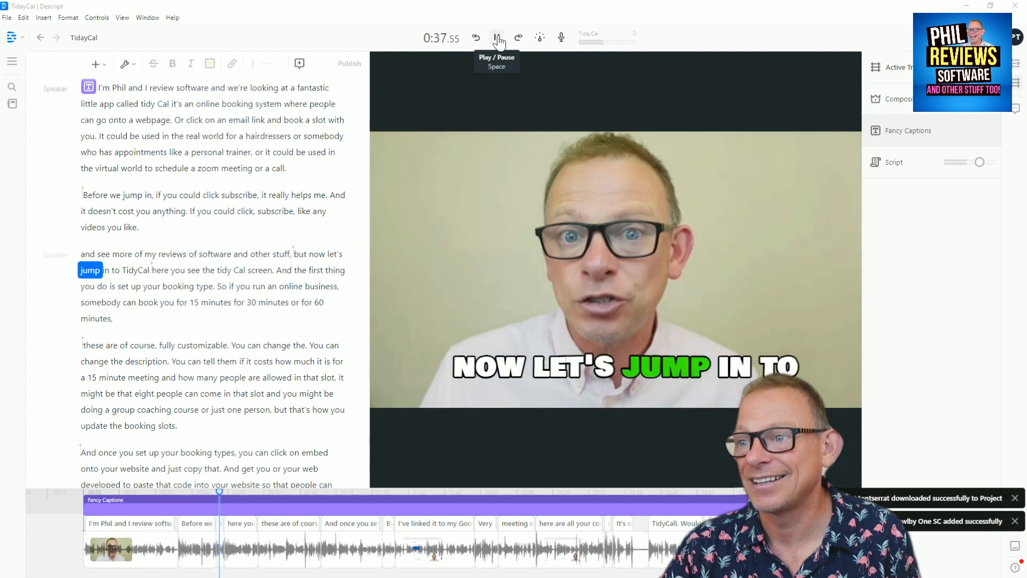
{"action": "left_click", "coordinate": [496, 37]}
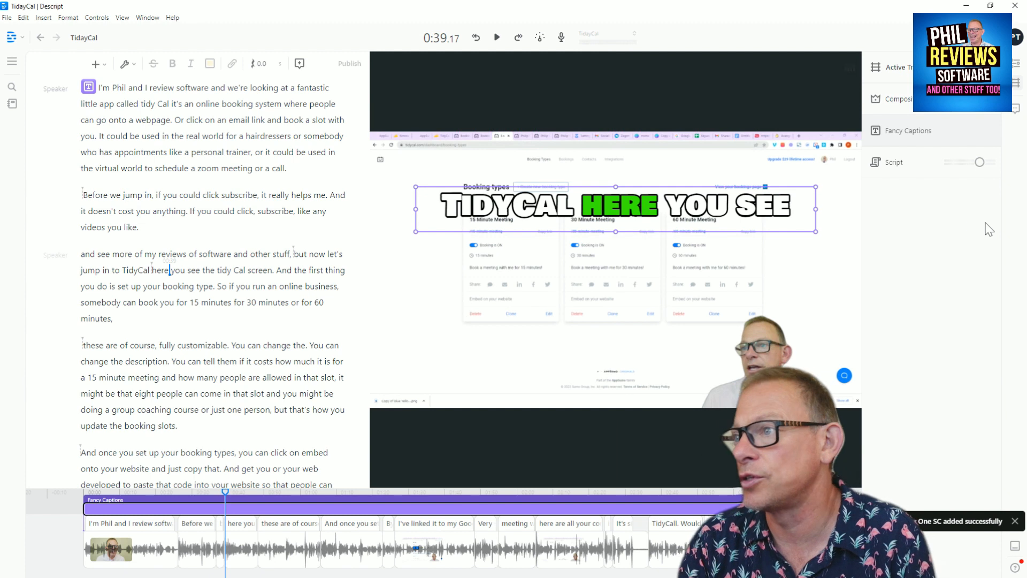
{"action": "mouse_move", "coordinate": [1012, 540]}
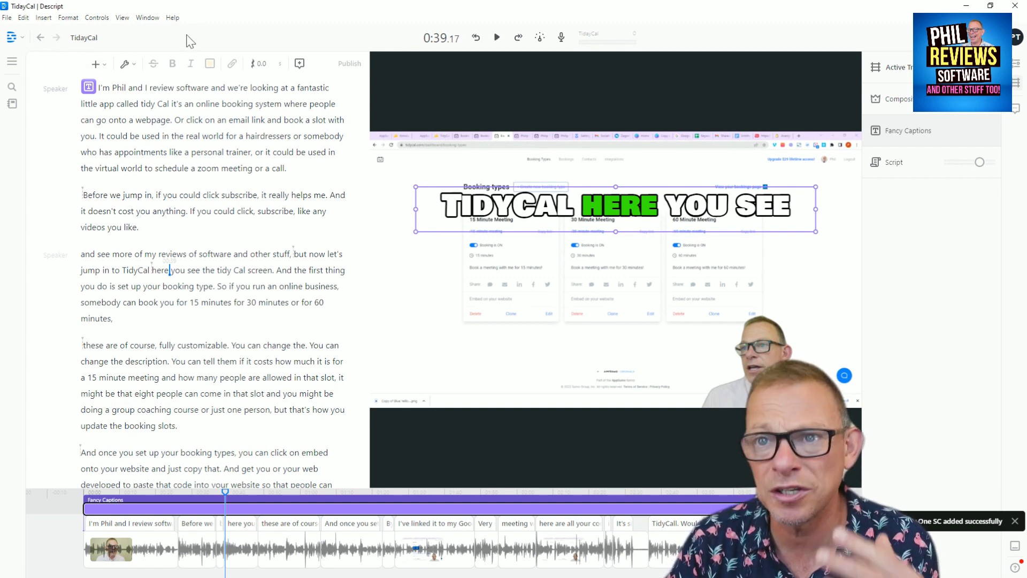
{"action": "mouse_move", "coordinate": [227, 35]}
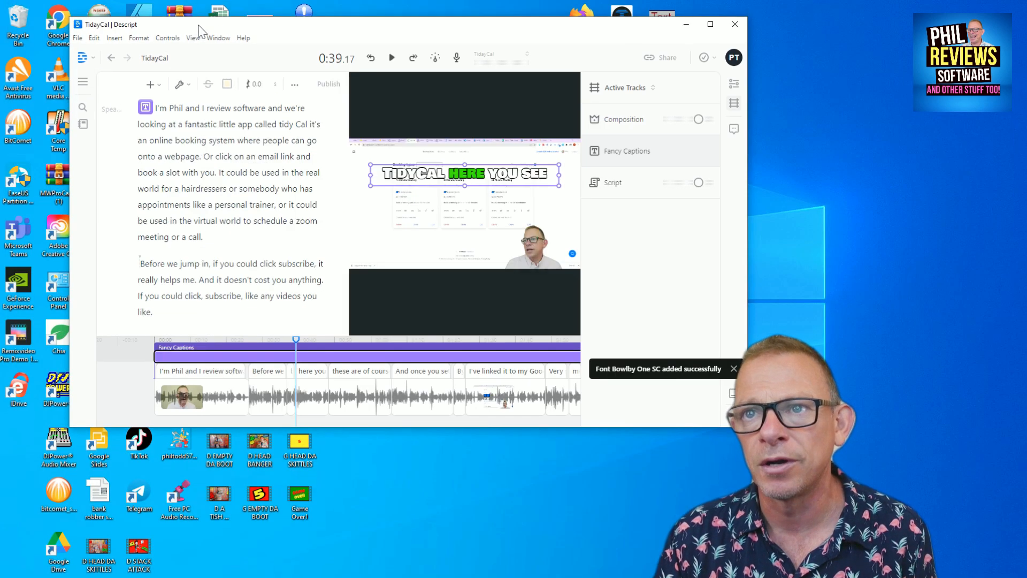
{"action": "left_click", "coordinate": [710, 25]}
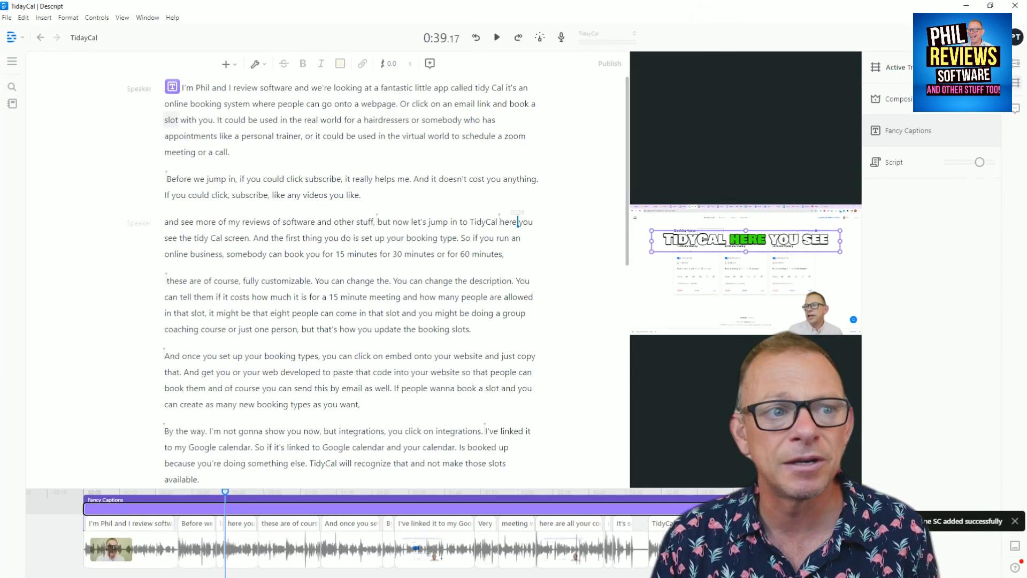